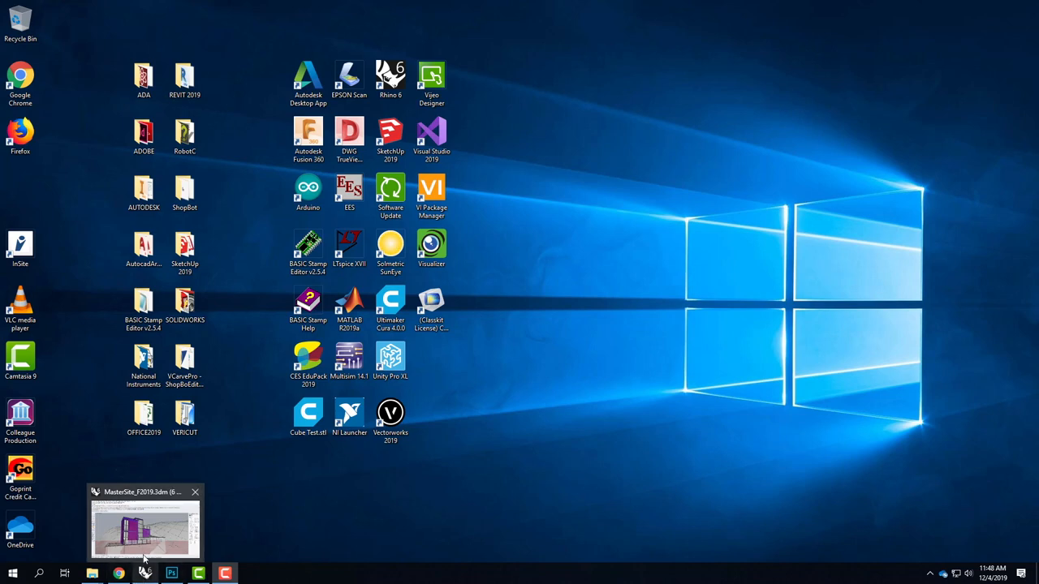
# Bring the MasterSite model window forward and open the V-Ray settings.
pyautogui.click(145, 523)
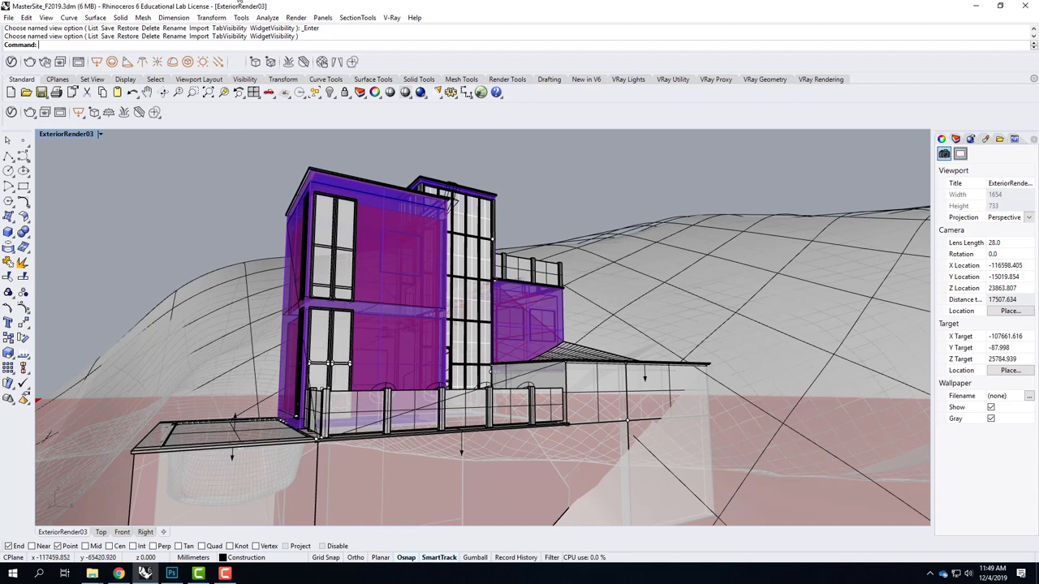
pyautogui.click(13, 112)
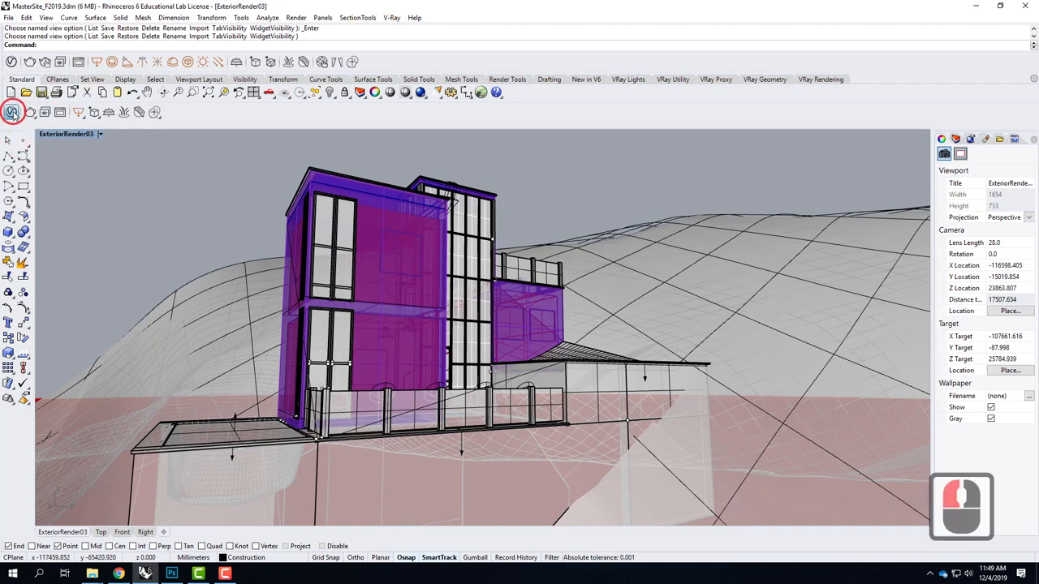
pyautogui.click(13, 112)
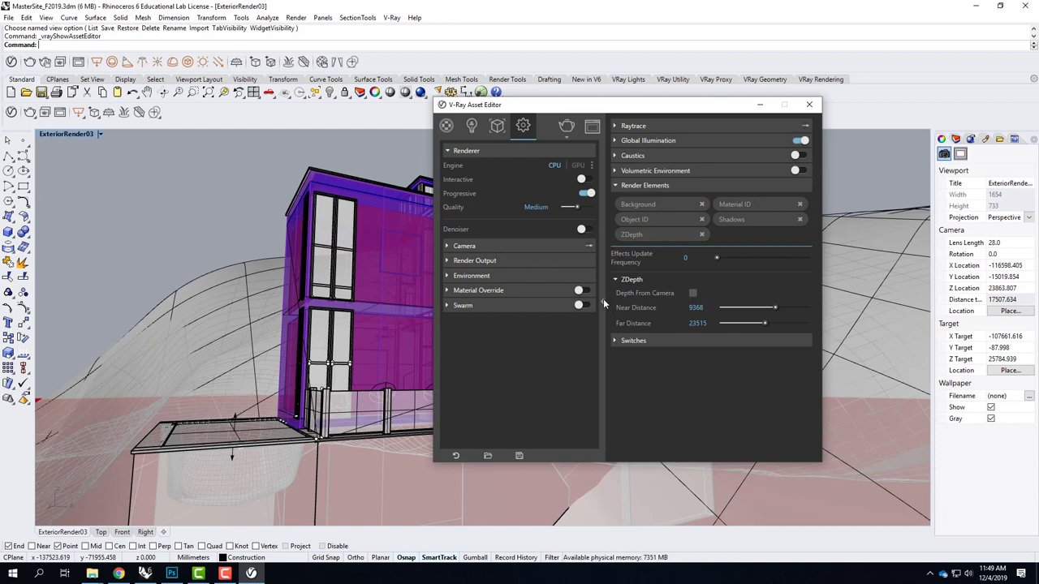
pyautogui.click(615, 185)
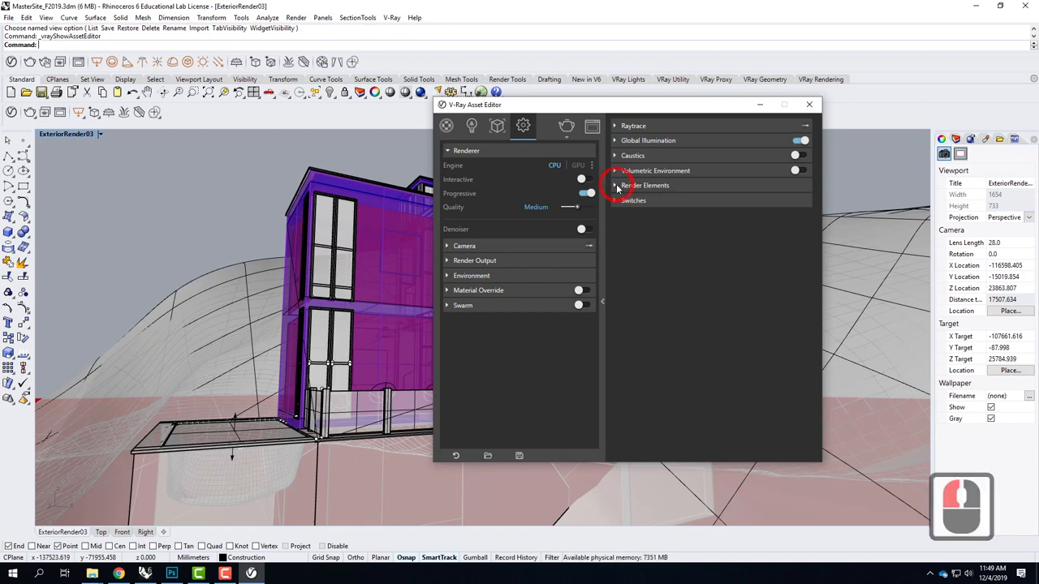
pyautogui.click(615, 185)
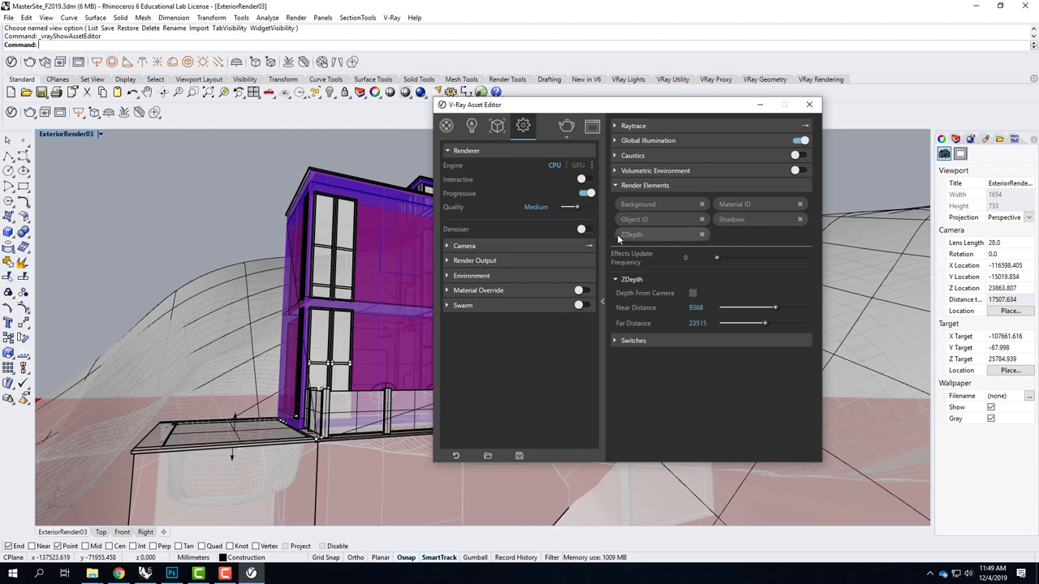
pyautogui.moveTo(648, 241)
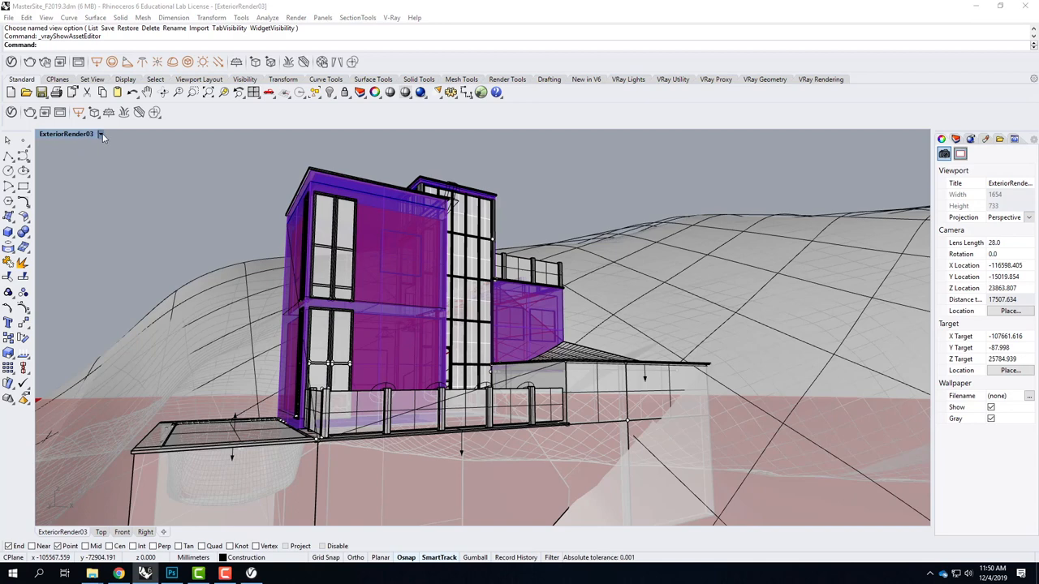
# Open the ExteriorRender03 viewport title menu.
pyautogui.click(100, 134)
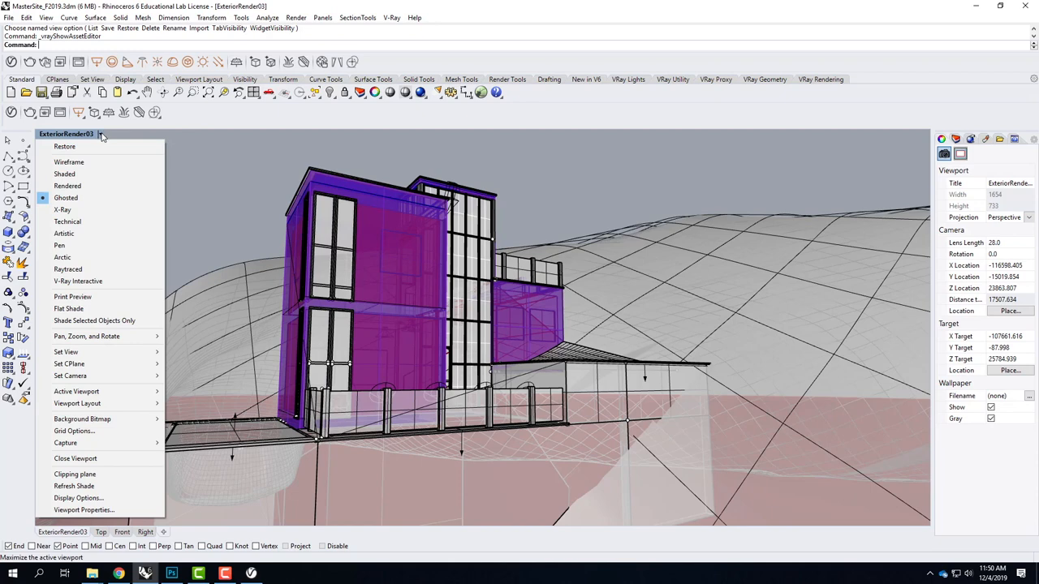
pyautogui.moveTo(70, 375)
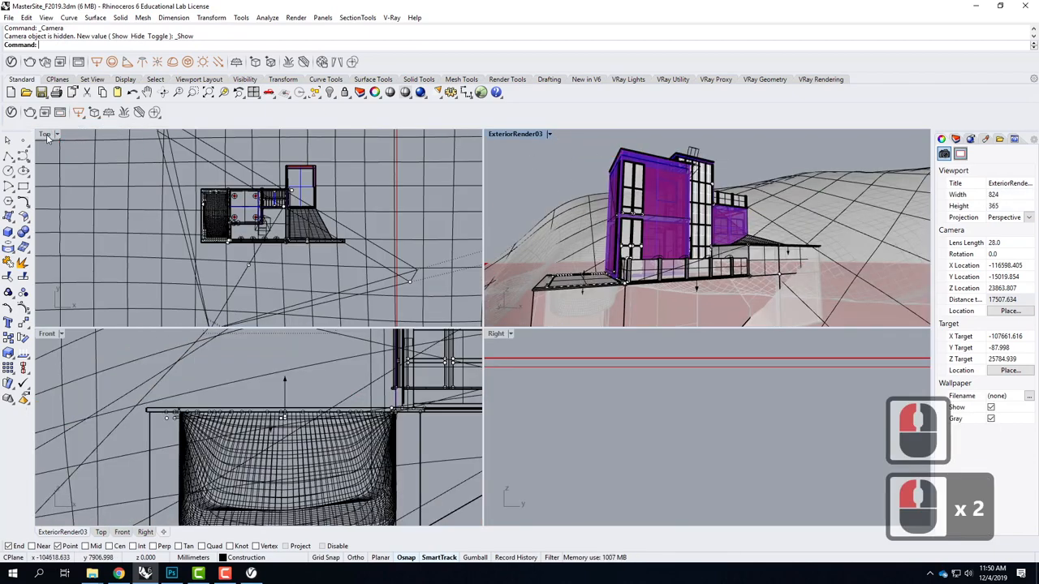
# Maximize the Top view and measure from the camera to the house (10171.469 mm).
pyautogui.doubleClick(45, 134)
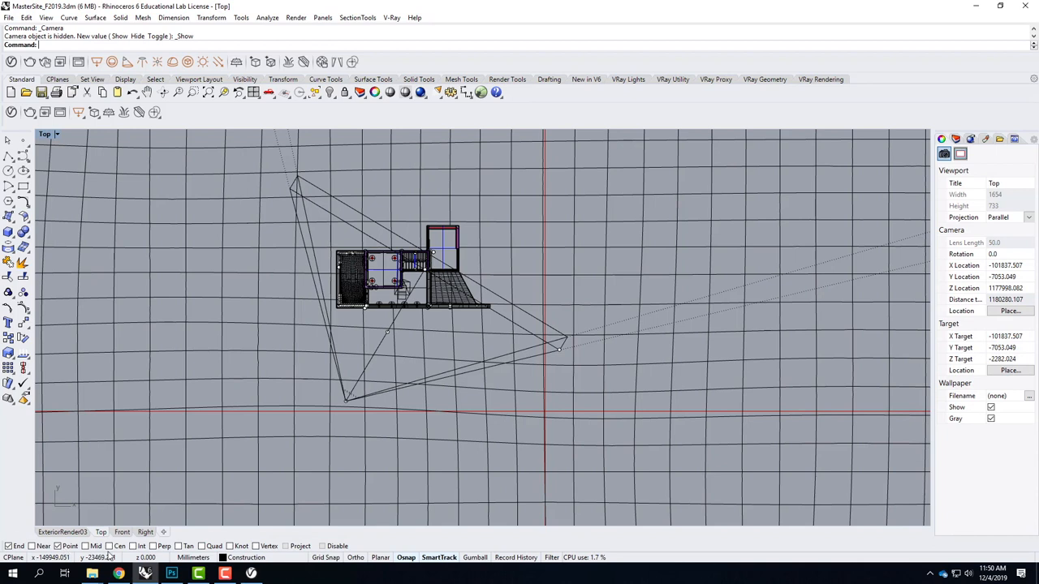
pyautogui.moveTo(398, 368)
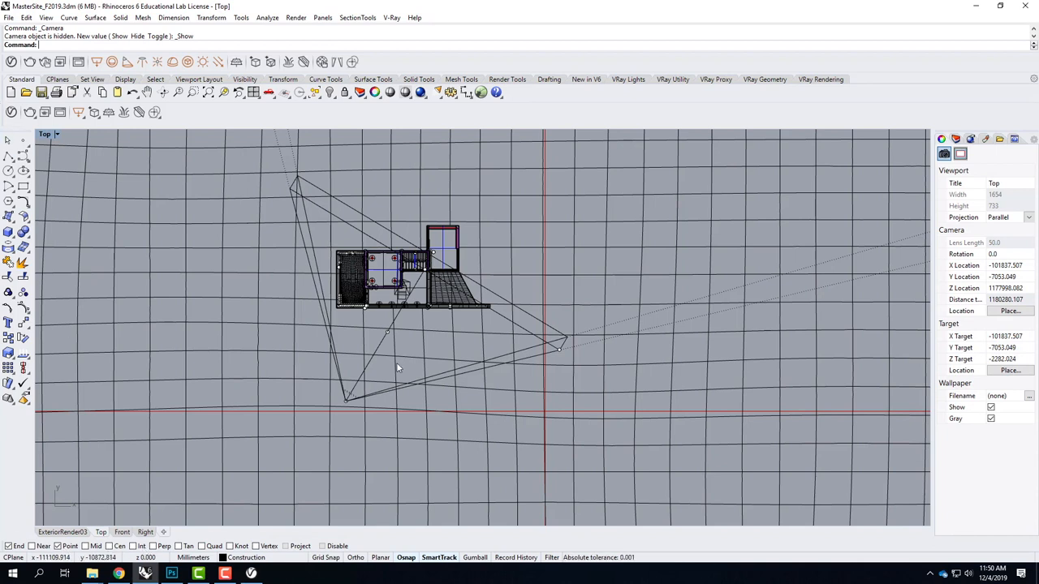
pyautogui.write('dis')
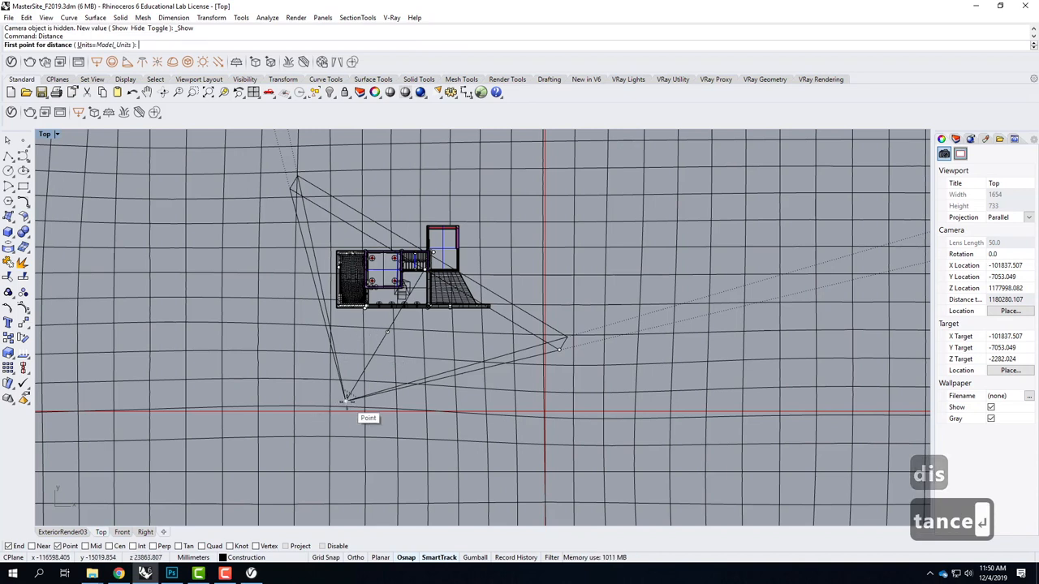
pyautogui.click(346, 400)
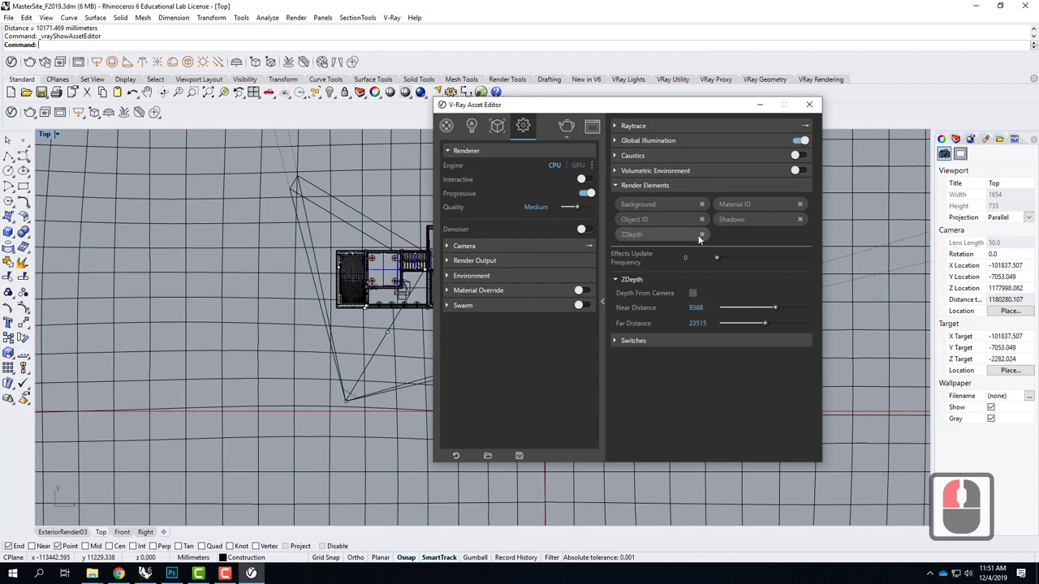
# Replace the ZDepth render element with a new one set to near distance 10171.
pyautogui.click(701, 235)
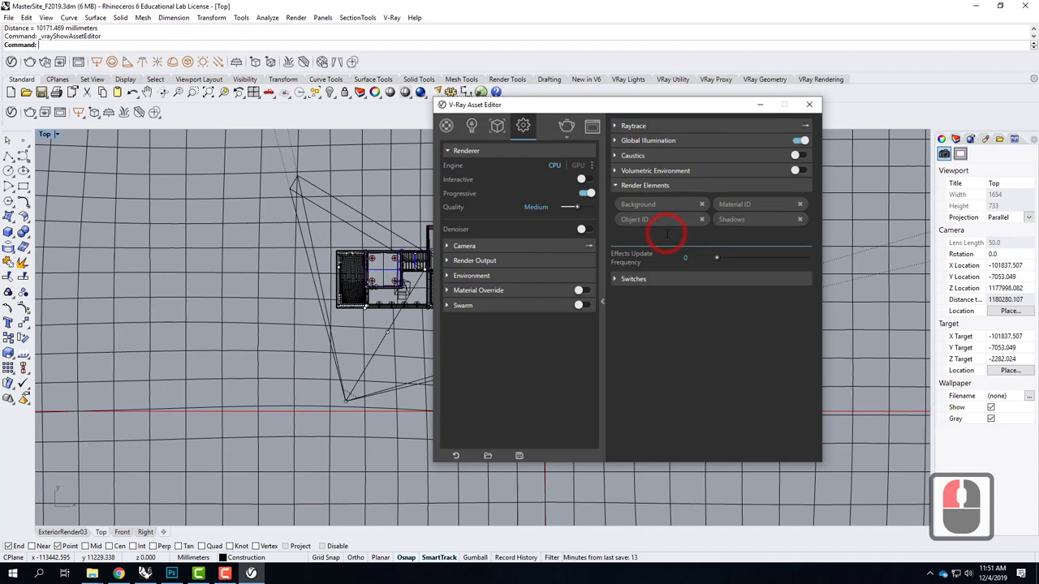
pyautogui.click(667, 233)
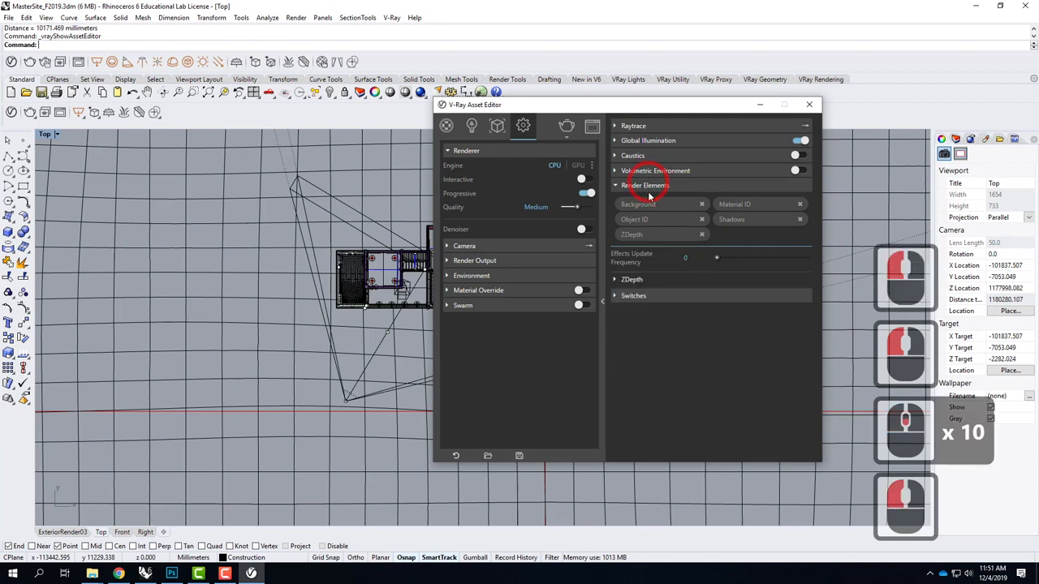
pyautogui.click(631, 279)
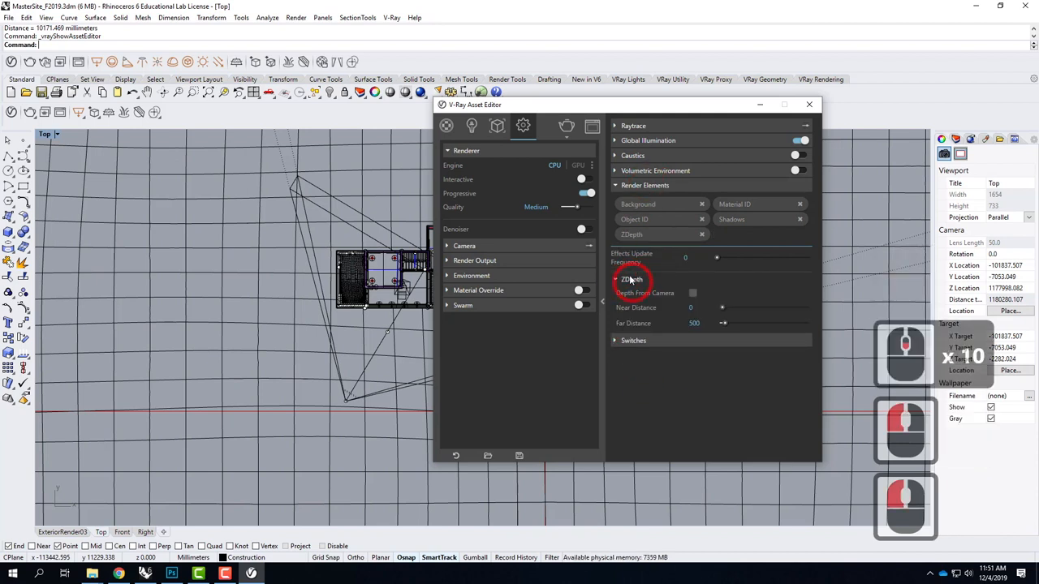
pyautogui.click(632, 280)
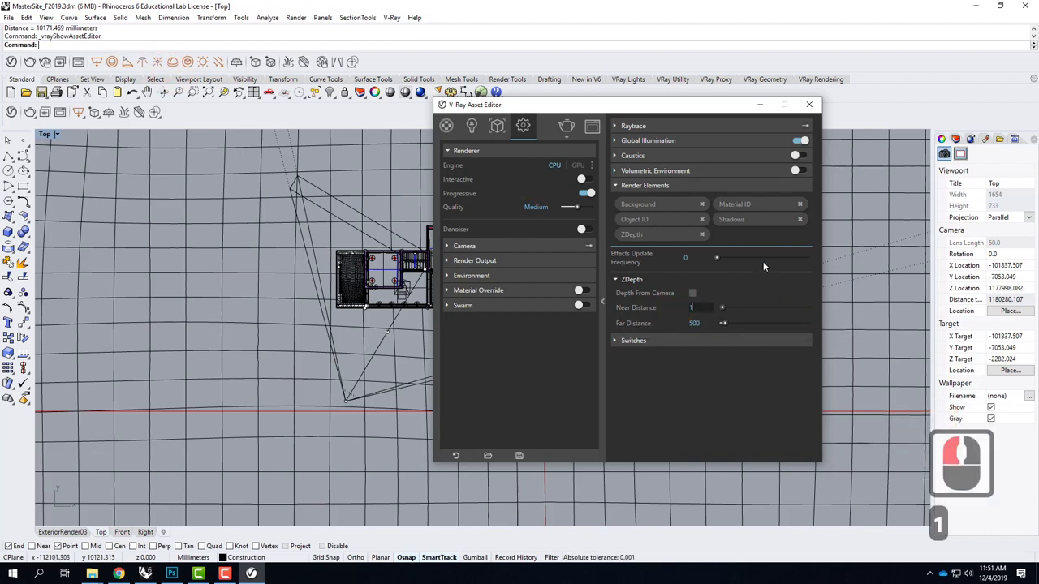
pyautogui.write('10171')
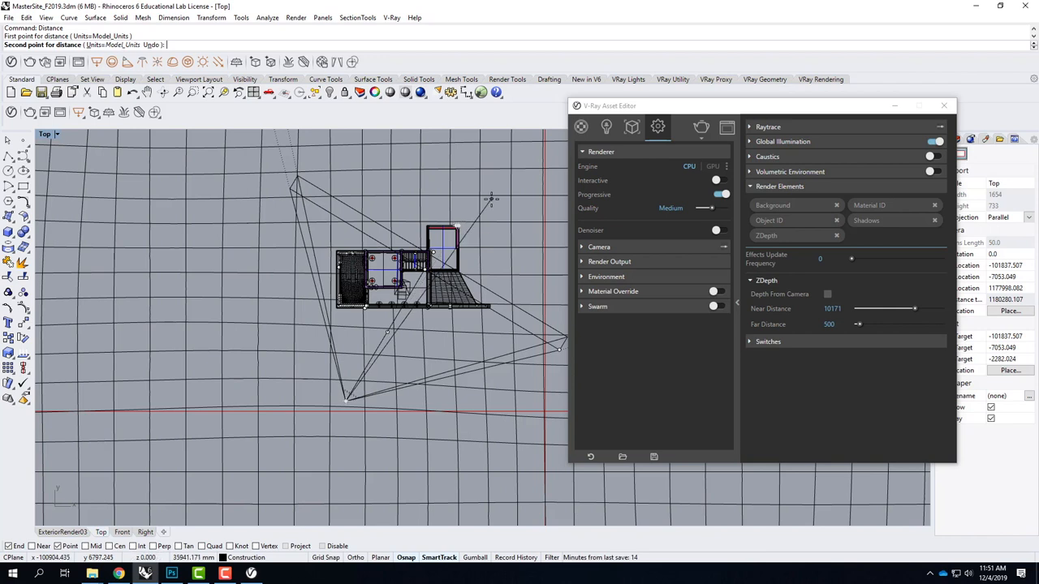
pyautogui.moveTo(478, 203)
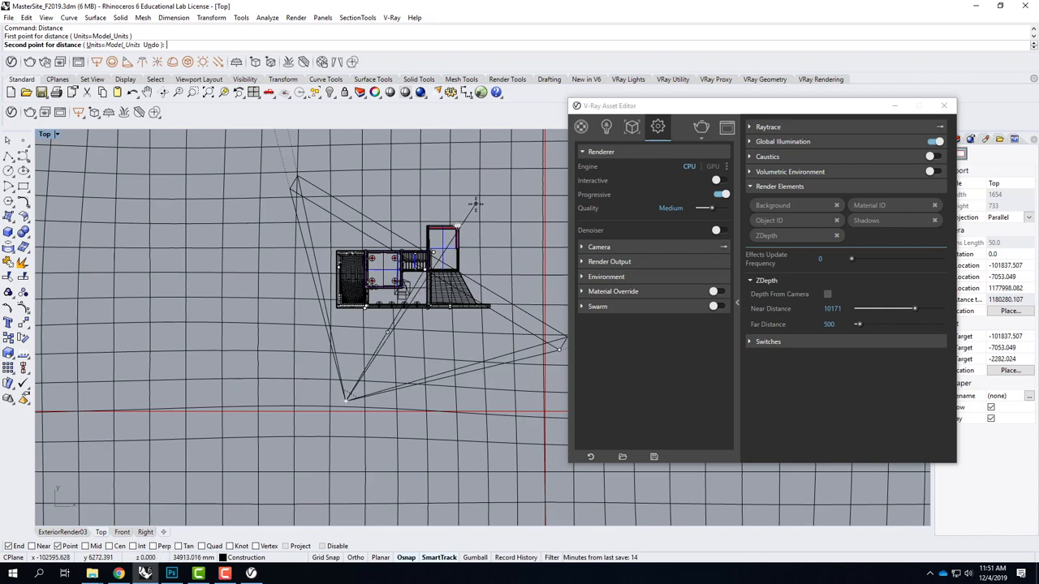
# Measure to the far point and set ZDepth far distance to 34913.
pyautogui.click(499, 211)
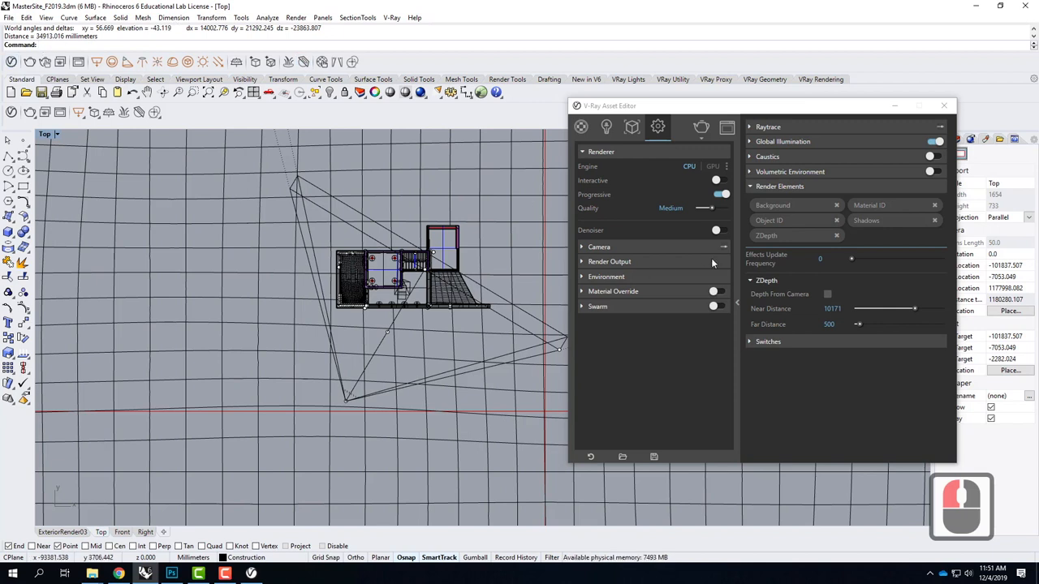
pyautogui.doubleClick(827, 324)
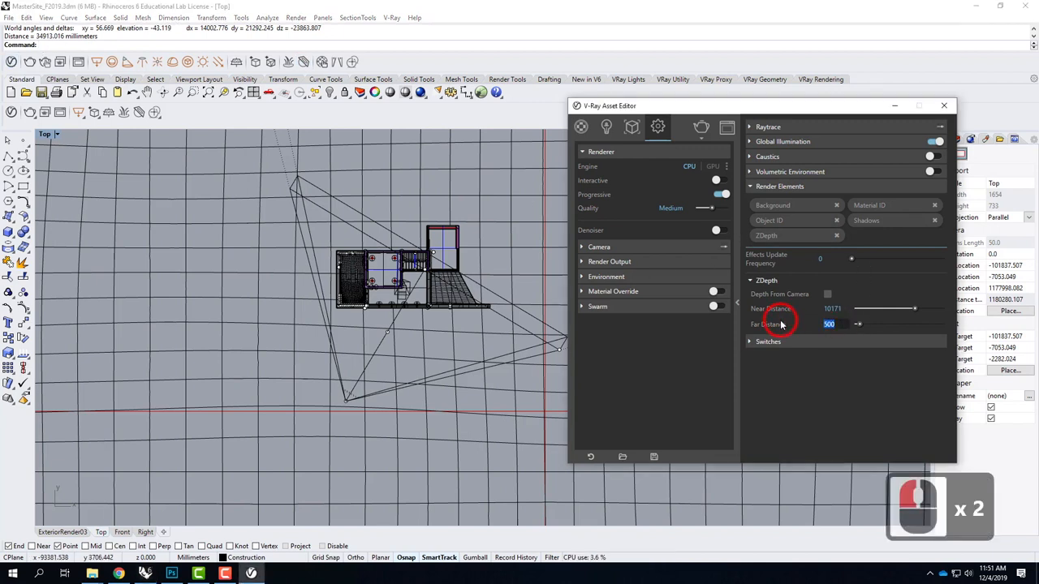
pyautogui.write('34913')
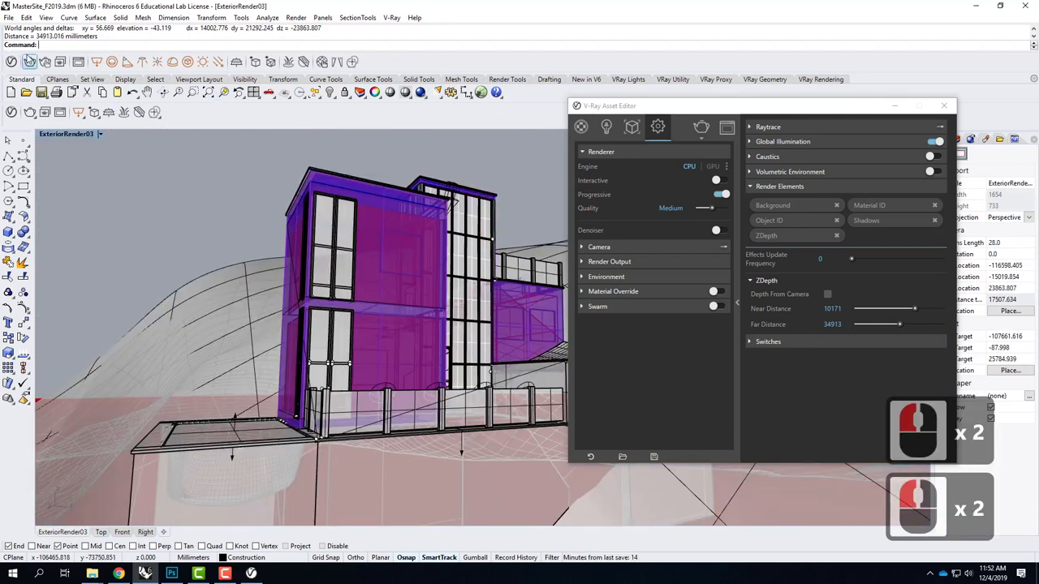
pyautogui.moveTo(28, 62)
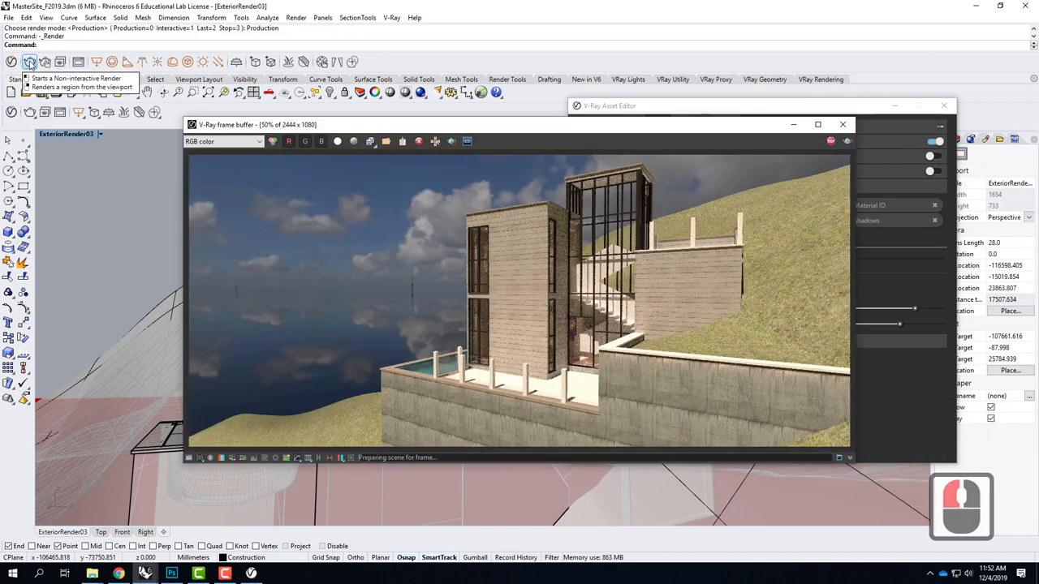
# Start a V-Ray production render of the ExteriorRender03 view.
pyautogui.click(29, 62)
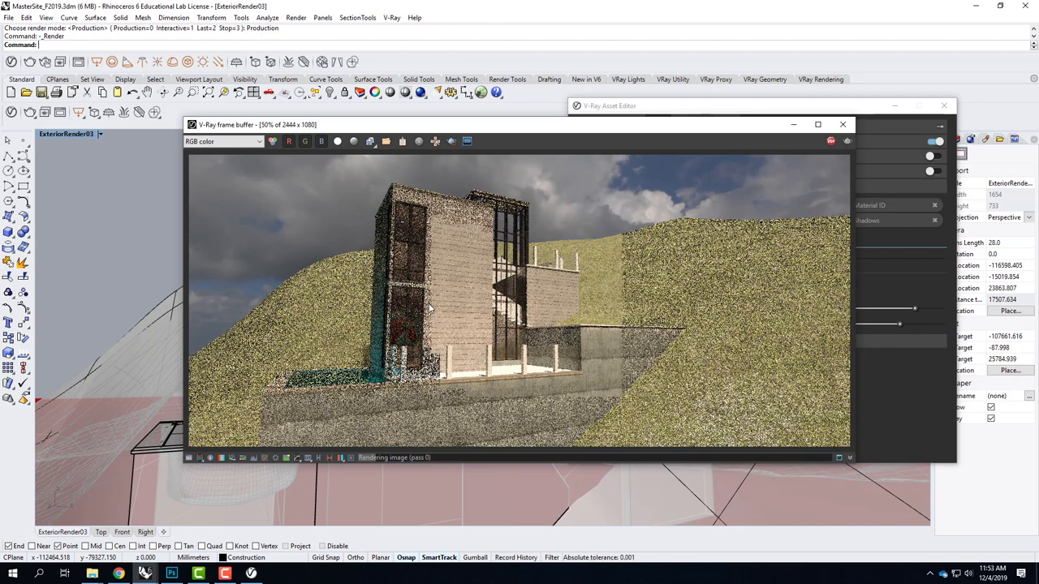
pyautogui.moveTo(467, 375)
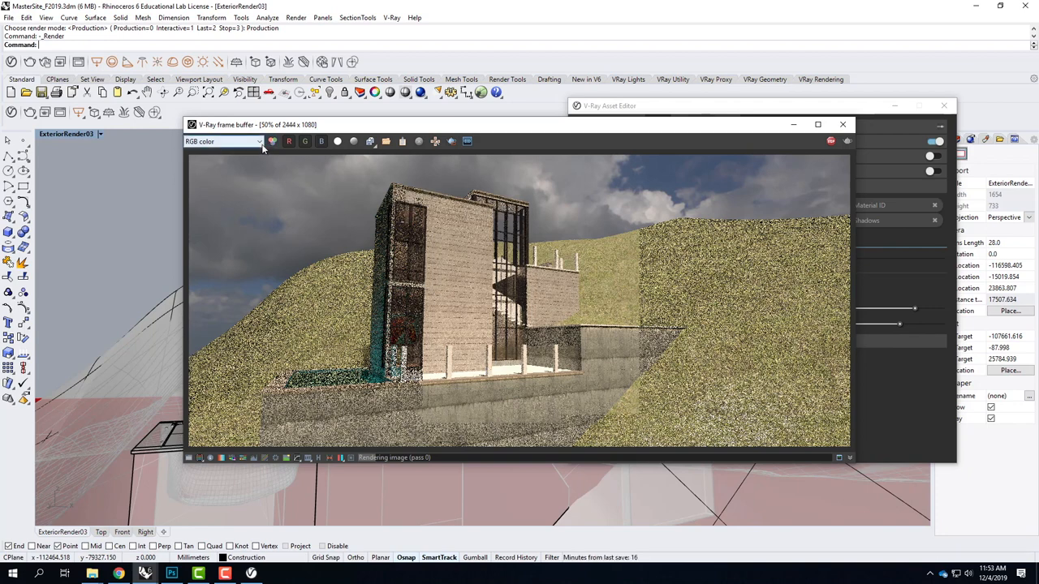
# View the Alpha, Shadows, MaterialID, ObjectID and Background channels in the frame buffer.
pyautogui.click(223, 141)
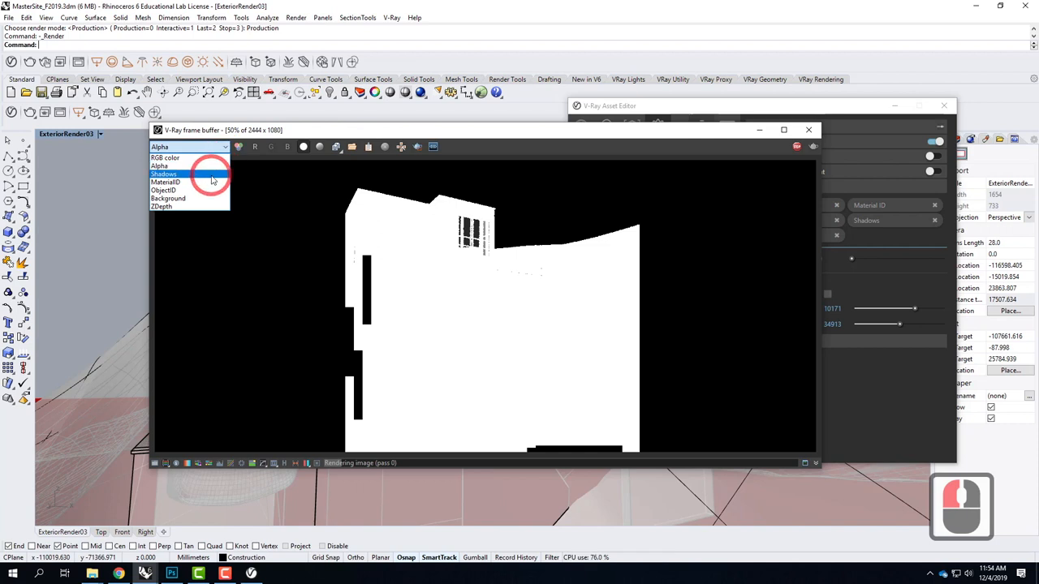
pyautogui.click(164, 174)
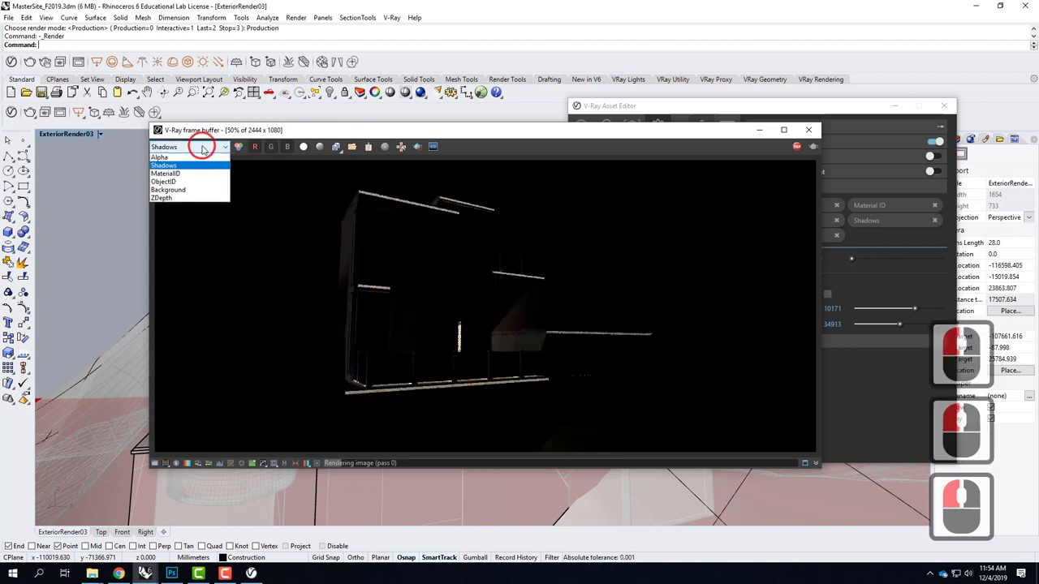
pyautogui.click(164, 173)
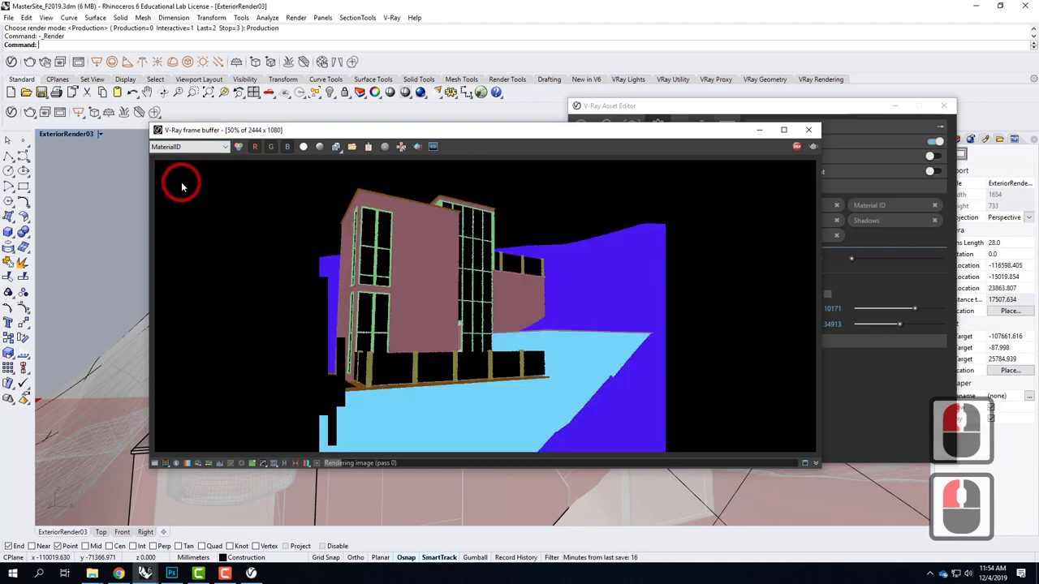
pyautogui.moveTo(658, 319)
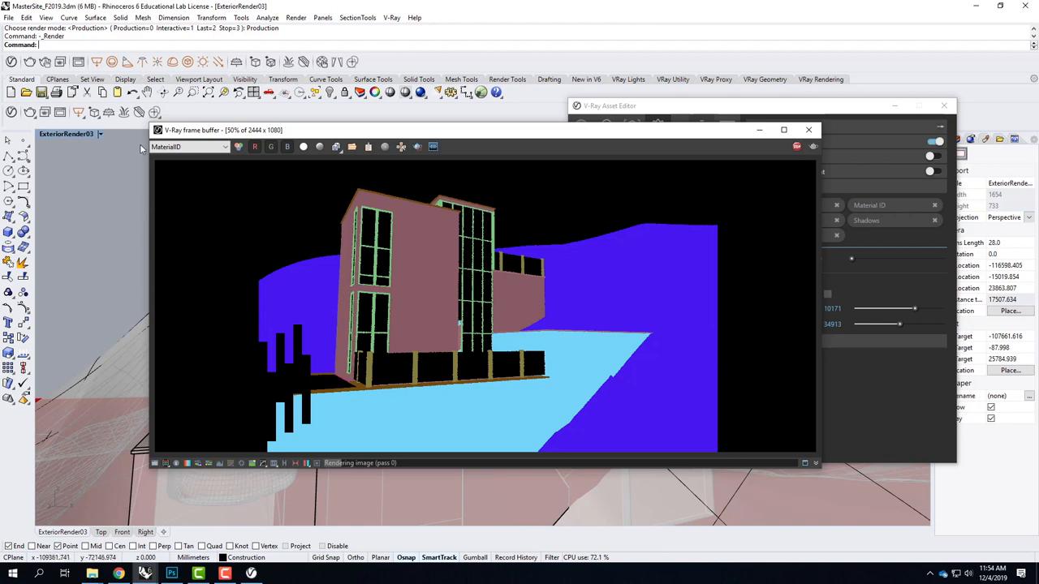
pyautogui.click(189, 147)
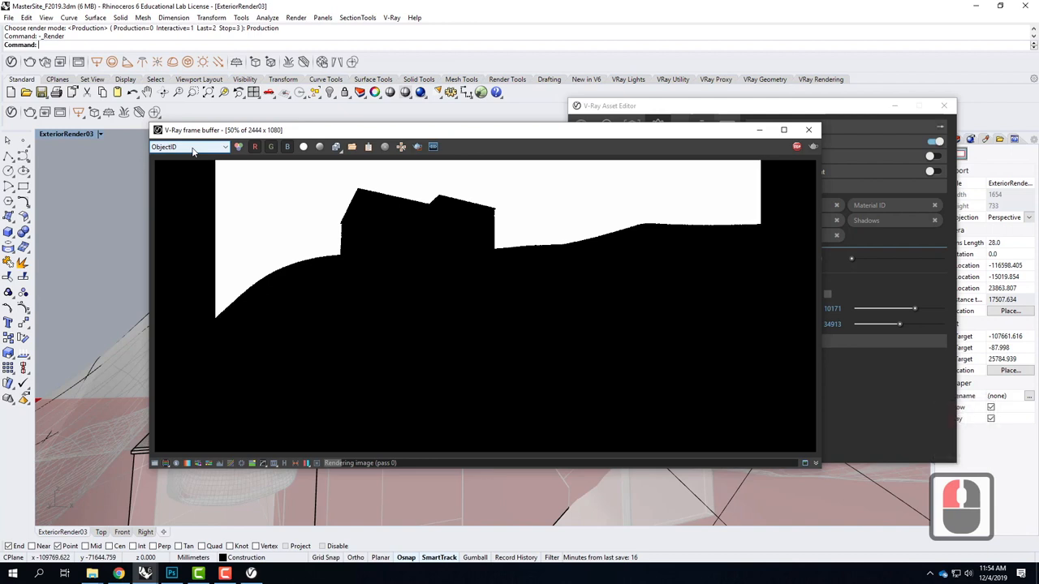
pyautogui.click(189, 147)
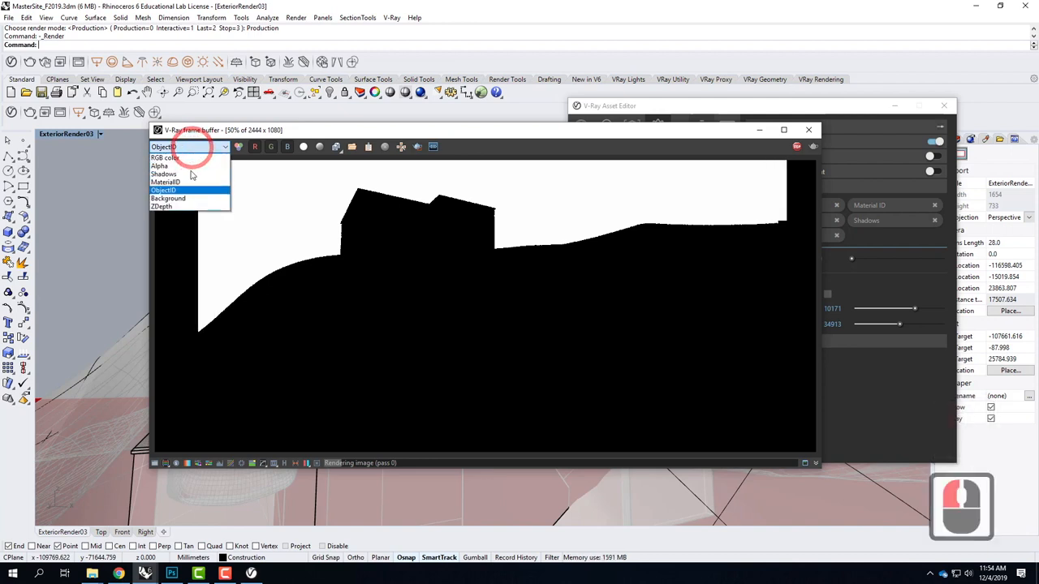
pyautogui.click(168, 198)
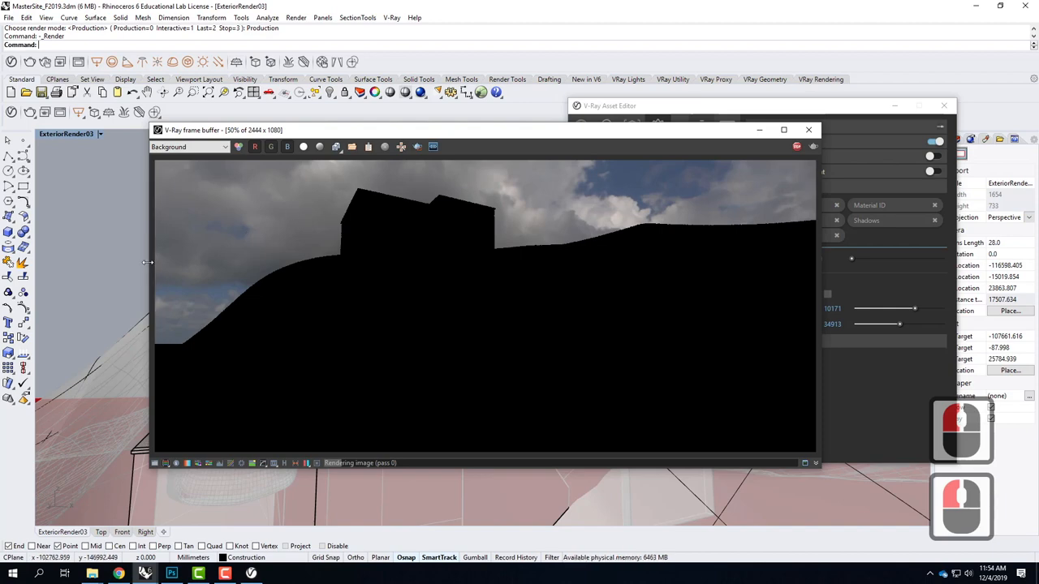
# Display the ZDepth channel in the V-Ray frame buffer.
pyautogui.click(188, 147)
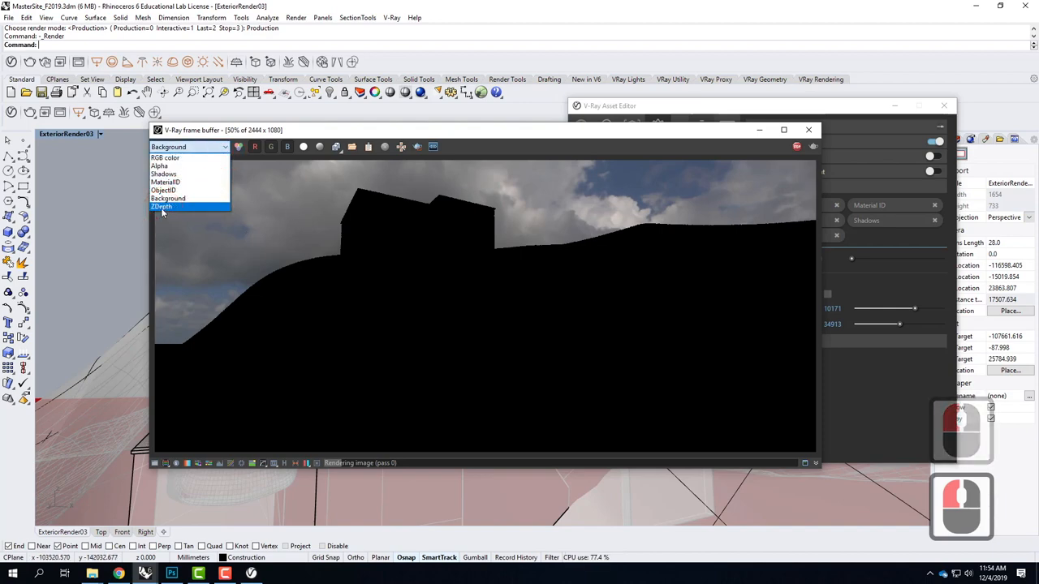
pyautogui.click(160, 206)
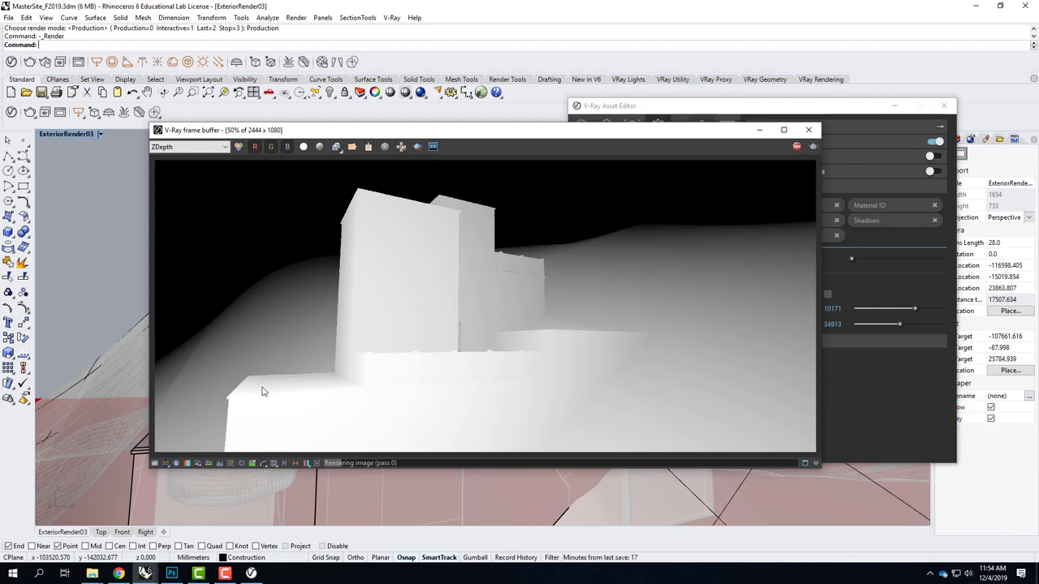
pyautogui.moveTo(309, 390)
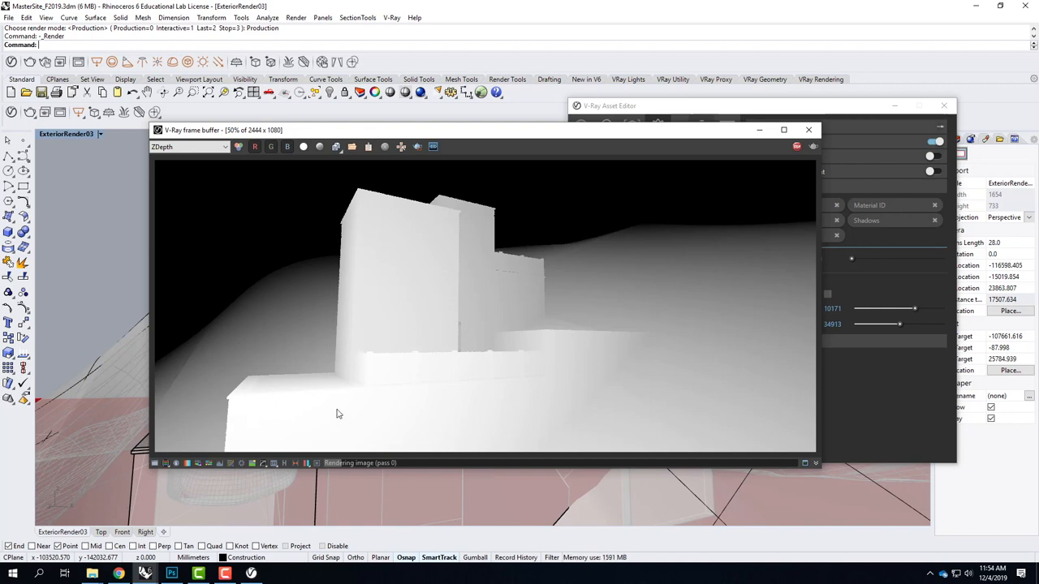
pyautogui.moveTo(362, 370)
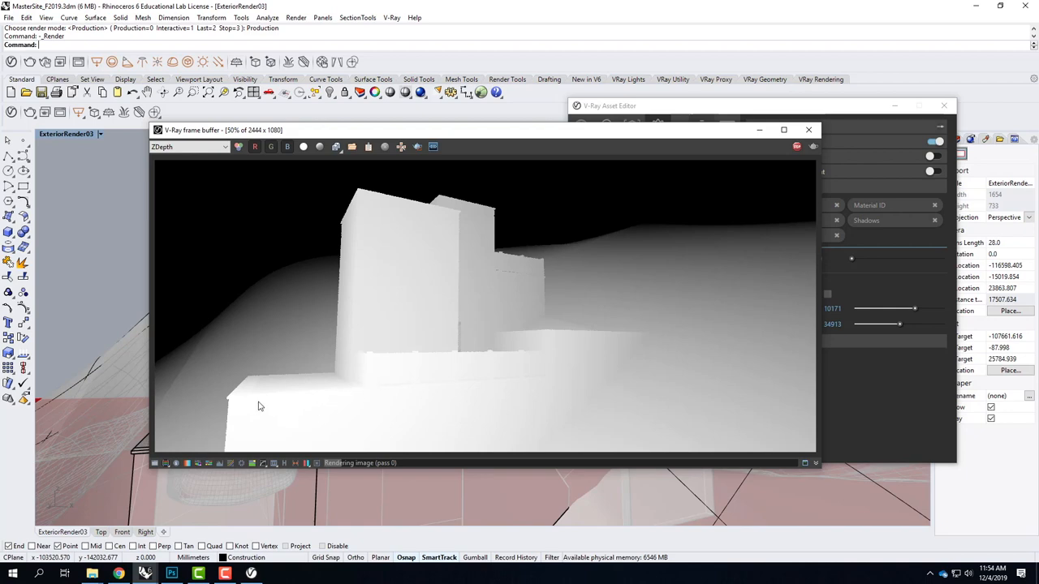
pyautogui.moveTo(229, 408)
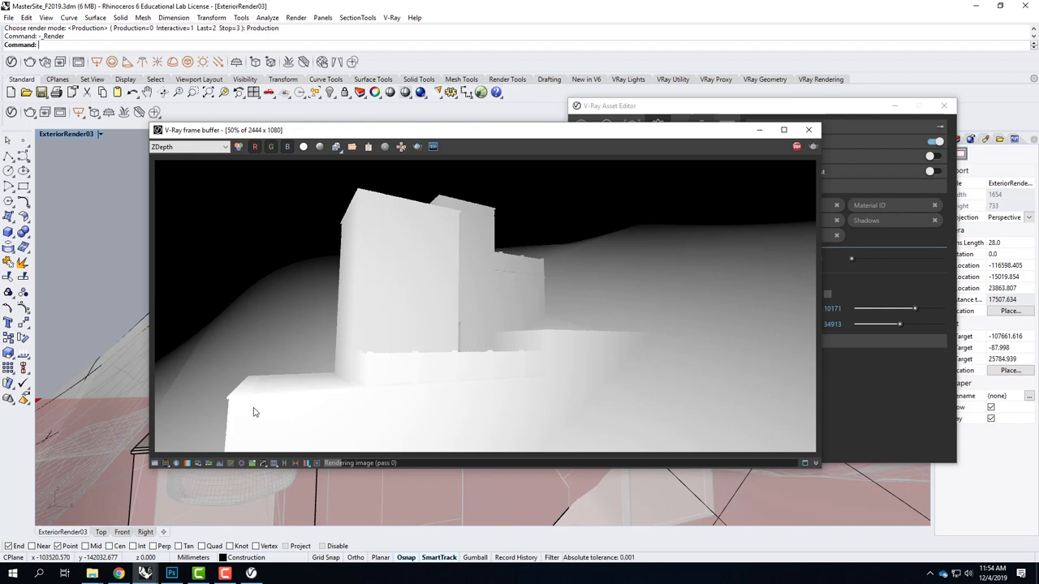
pyautogui.moveTo(523, 291)
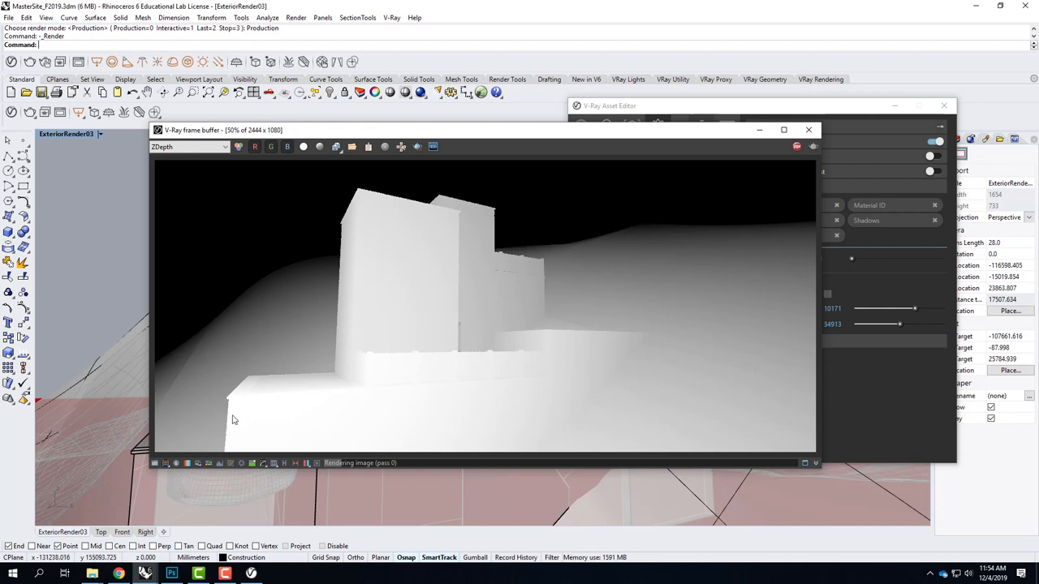
pyautogui.moveTo(639, 217)
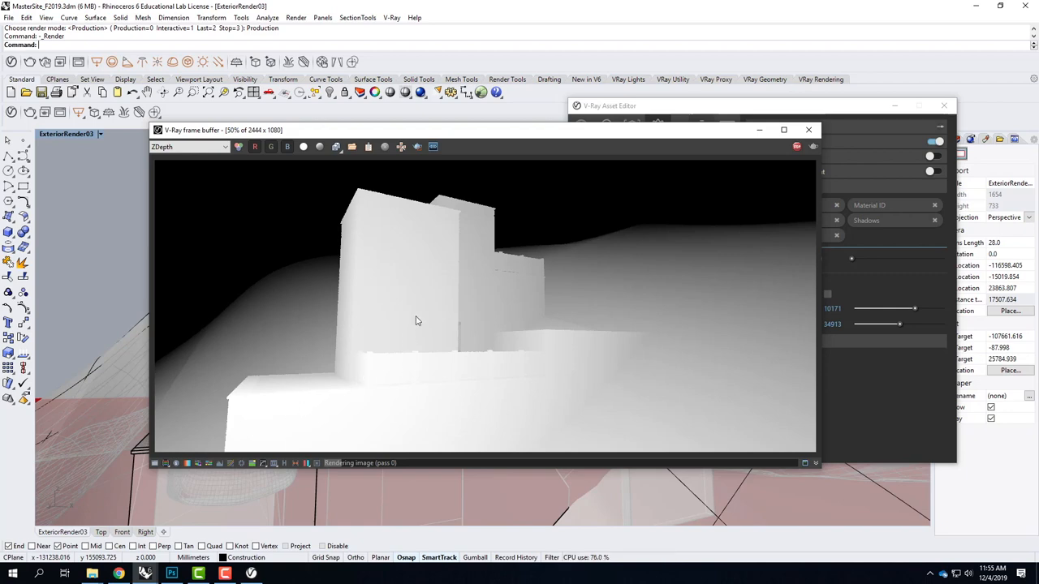
pyautogui.moveTo(392, 328)
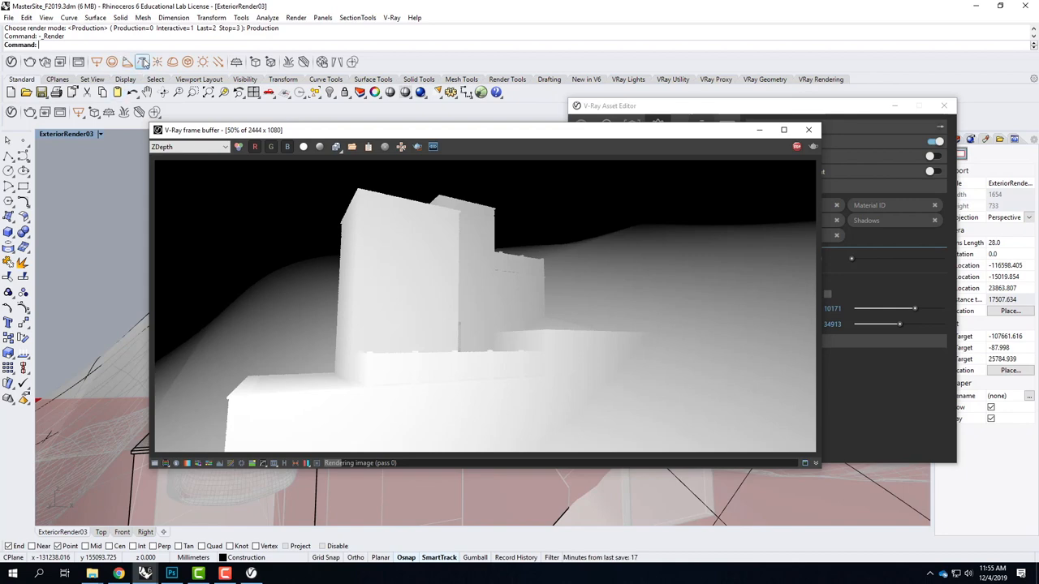
# Return the frame buffer to the RGB color channel.
pyautogui.click(190, 147)
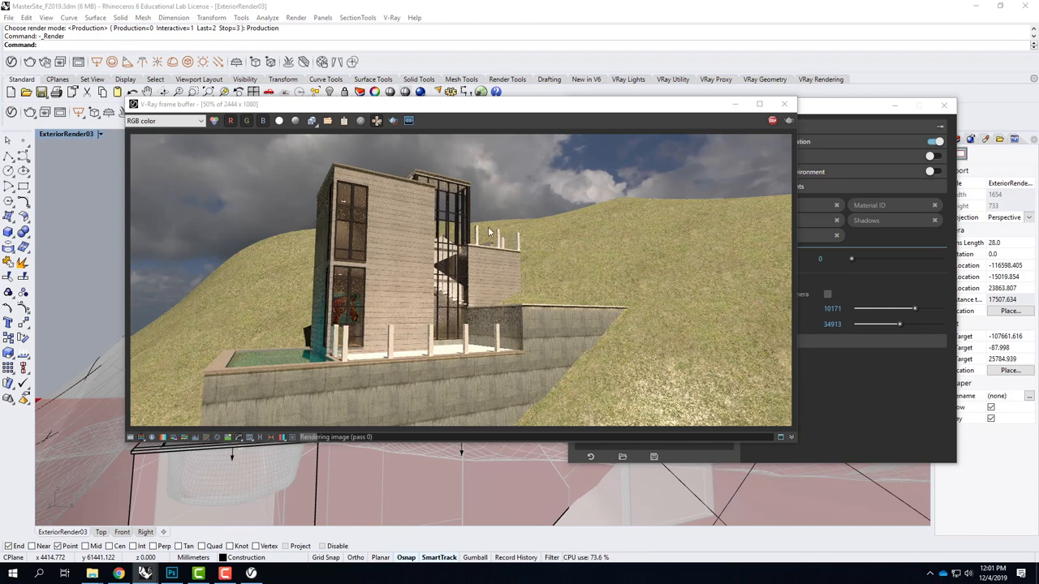
pyautogui.moveTo(312, 120)
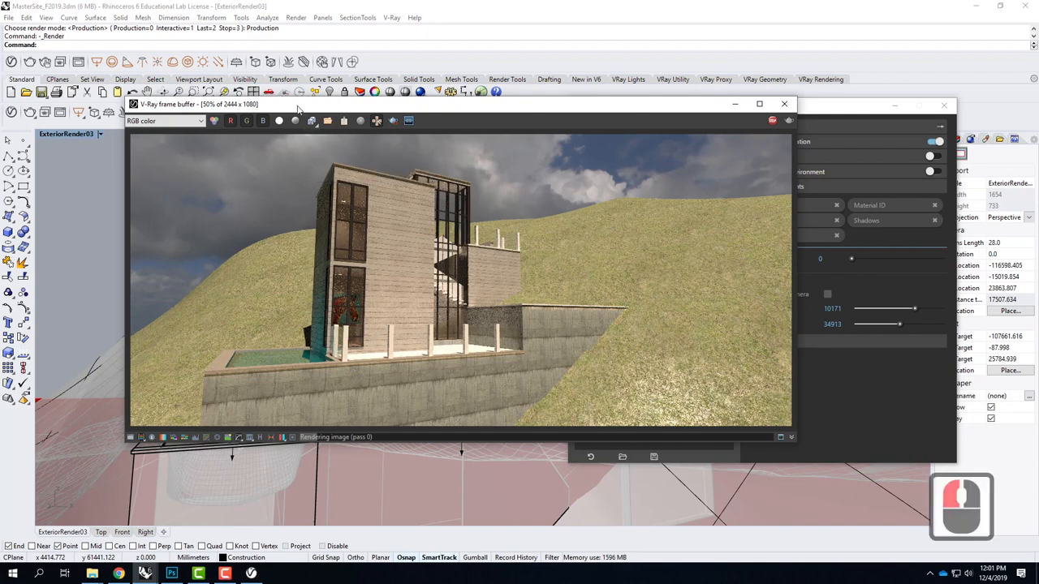
# Save the render as Perspective02 JPEGs in the Z-Depth folder, replacing existing files.
pyautogui.click(327, 120)
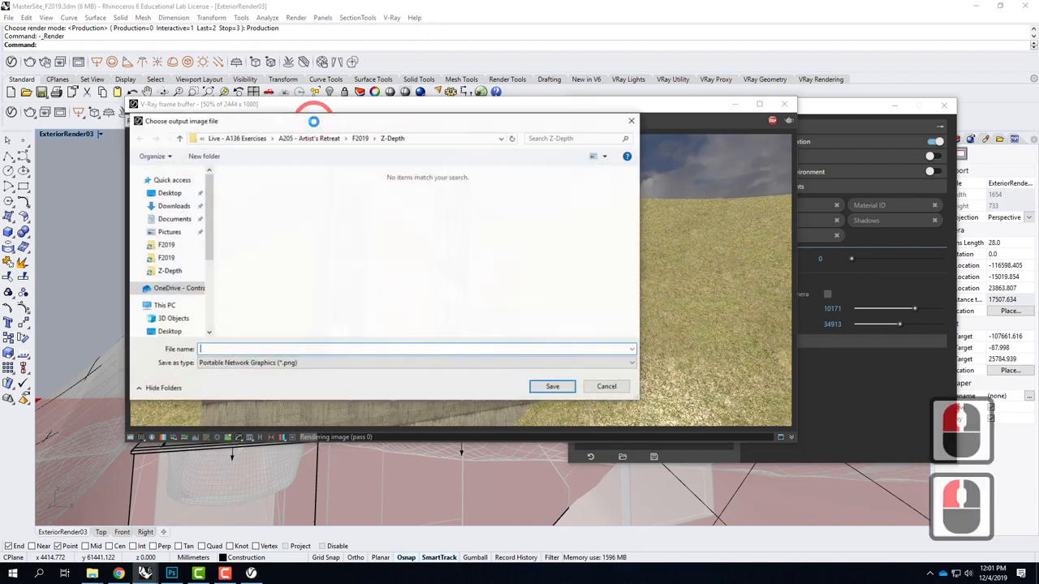
pyautogui.click(414, 363)
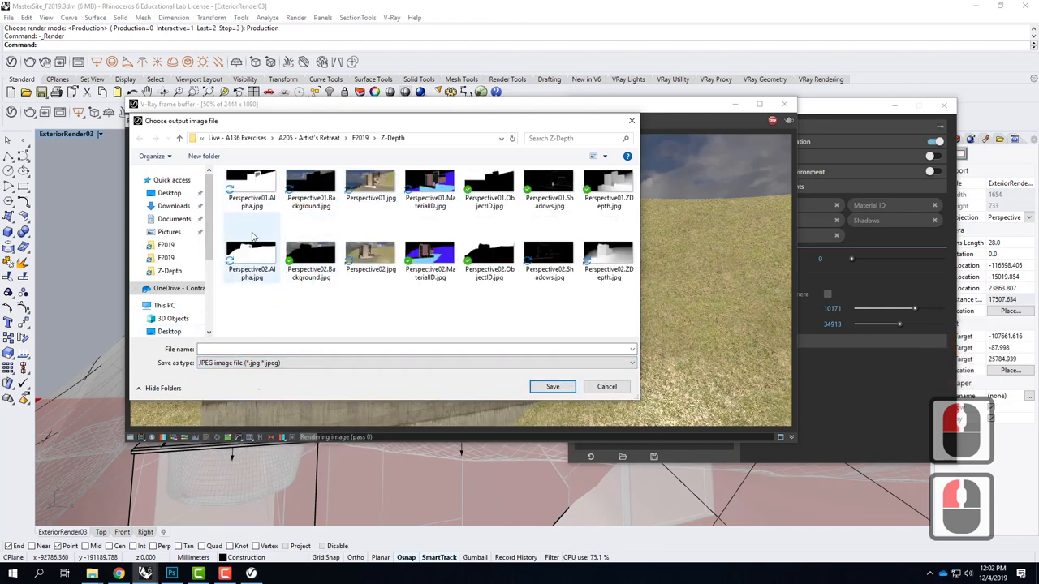
pyautogui.click(251, 252)
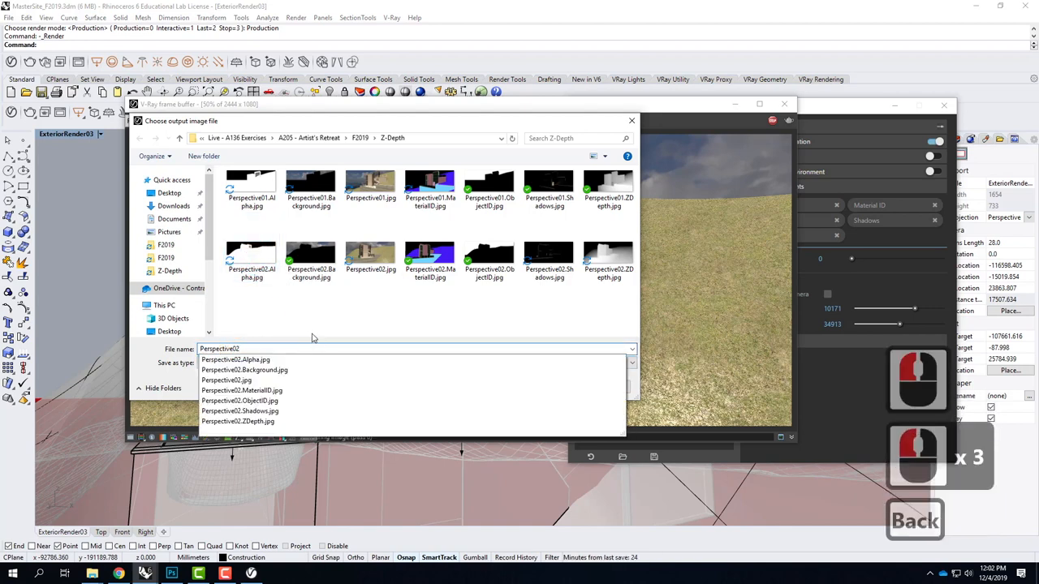
pyautogui.click(553, 386)
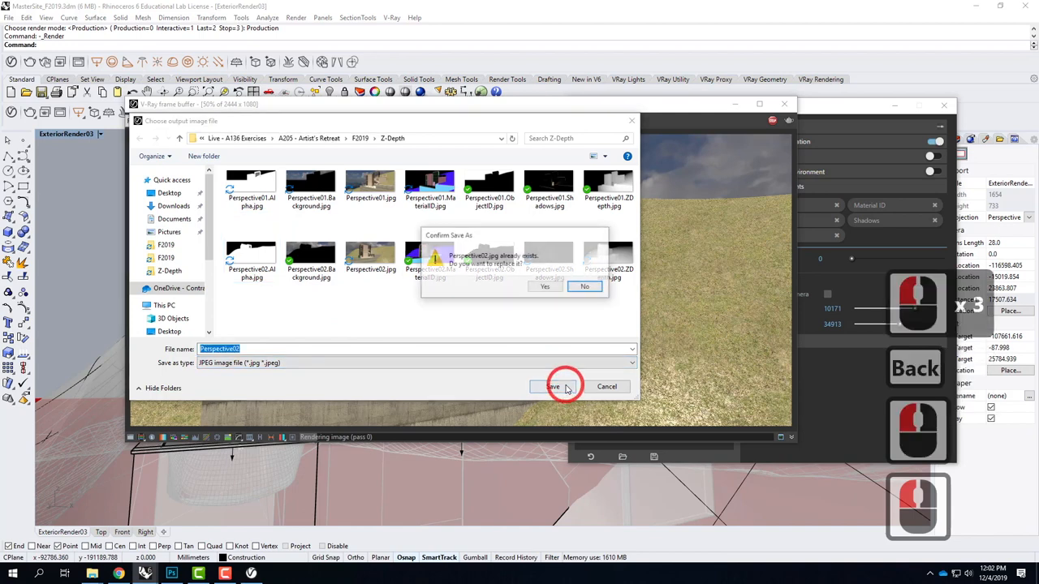
pyautogui.click(544, 286)
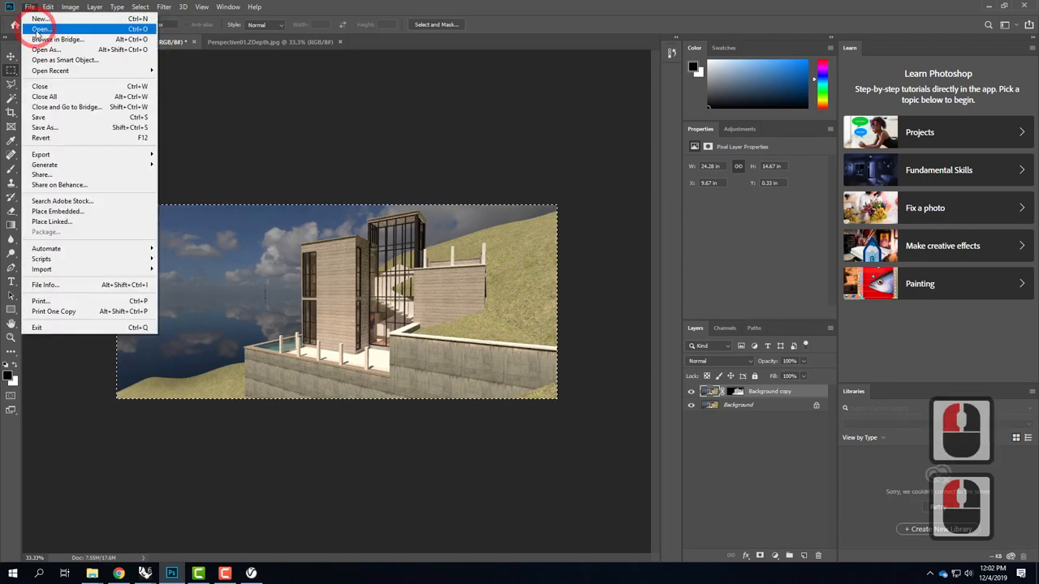
# Open the Perspective02.jpg render as a new Photoshop document.
pyautogui.click(40, 28)
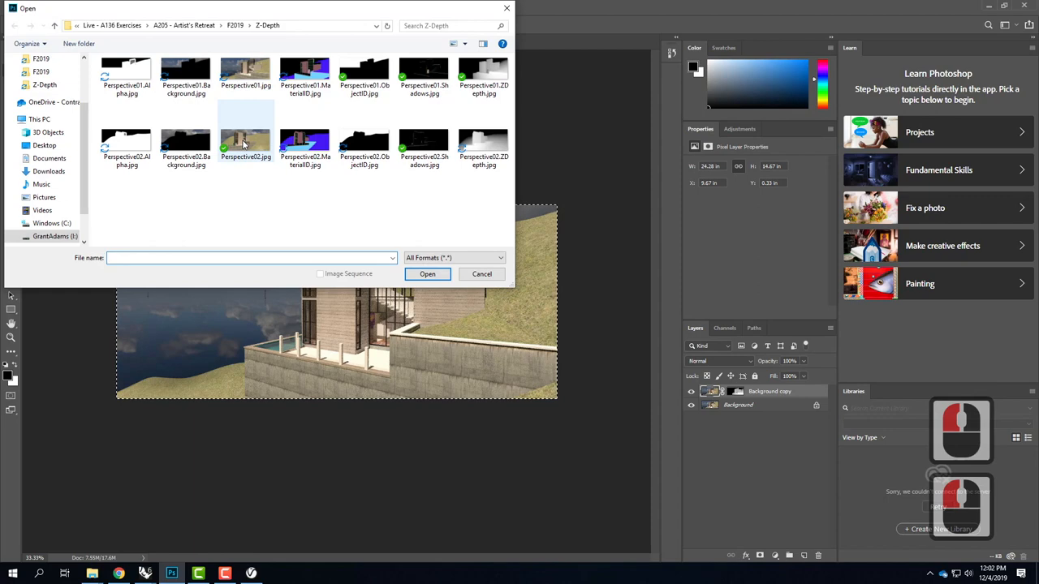
pyautogui.click(245, 134)
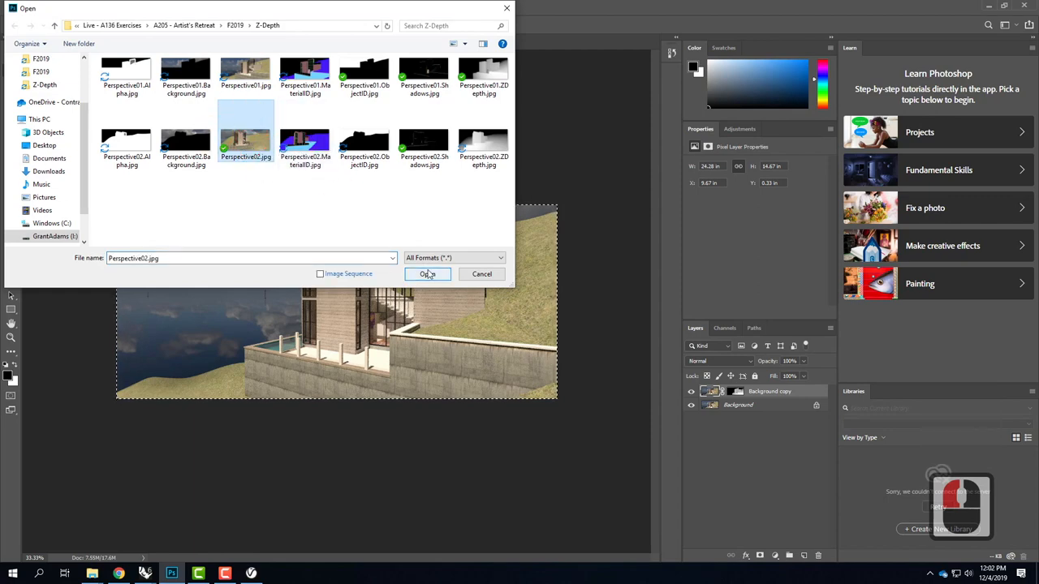
pyautogui.click(427, 273)
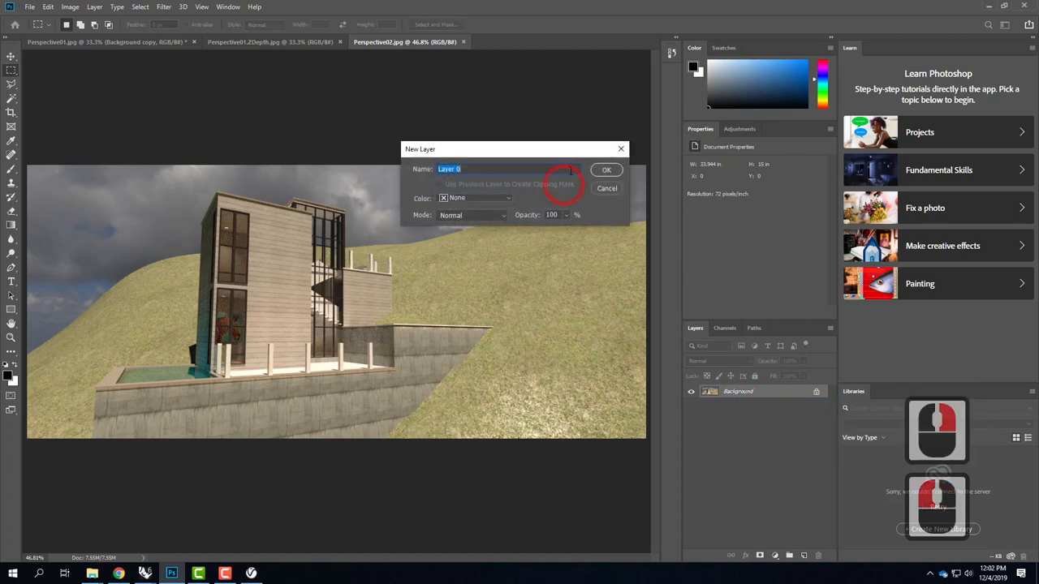
# Confirm the background as Layer 0 and duplicate it into Layer 0 copy.
pyautogui.click(607, 170)
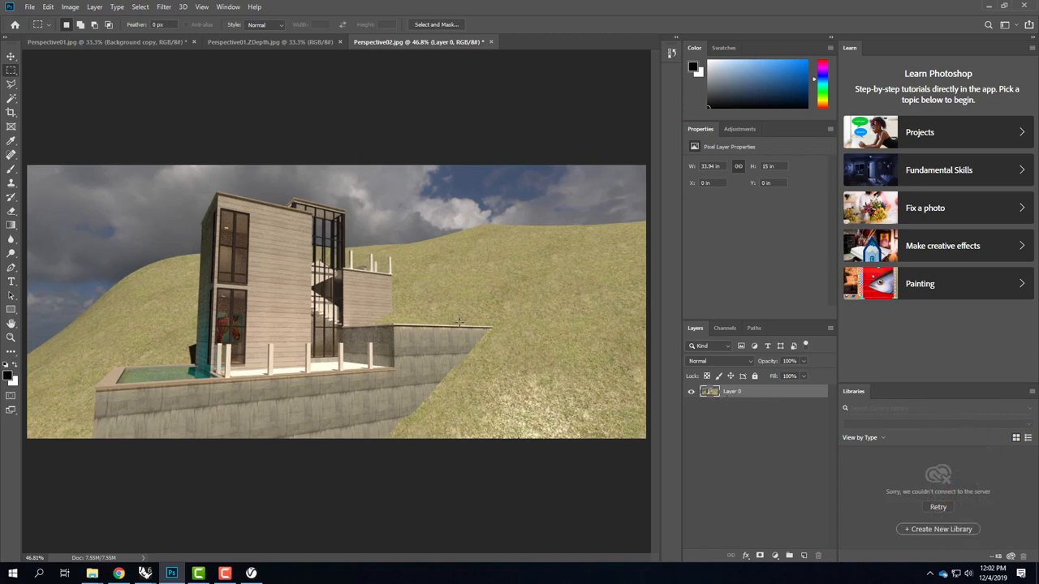
pyautogui.rightClick(732, 392)
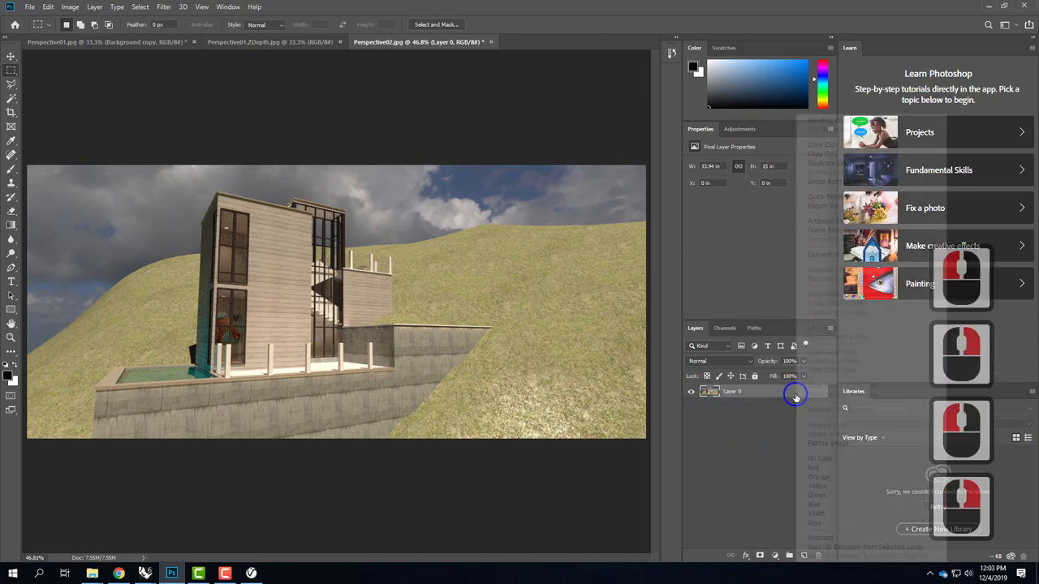
pyautogui.rightClick(731, 391)
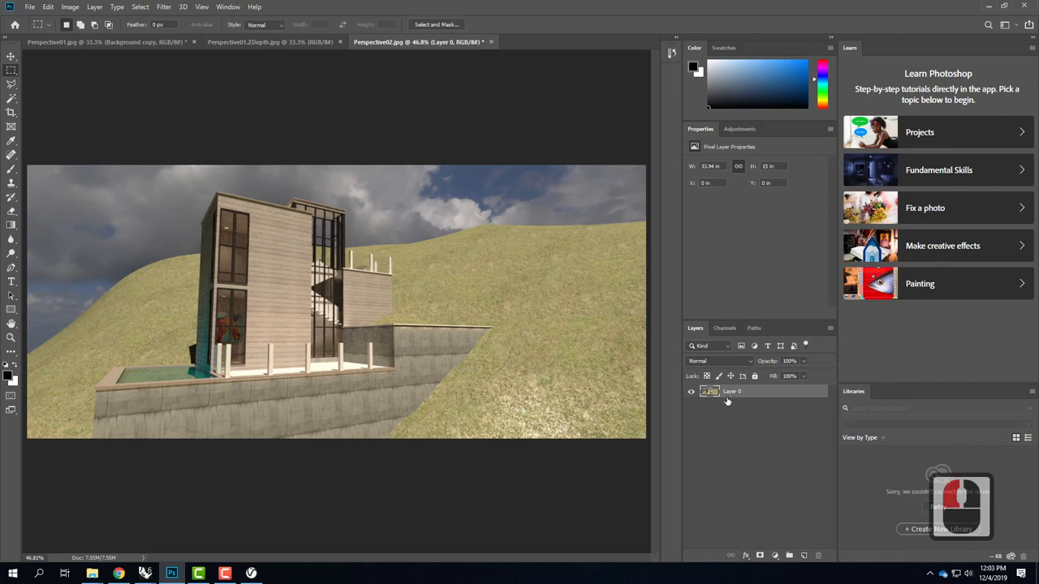
pyautogui.rightClick(731, 392)
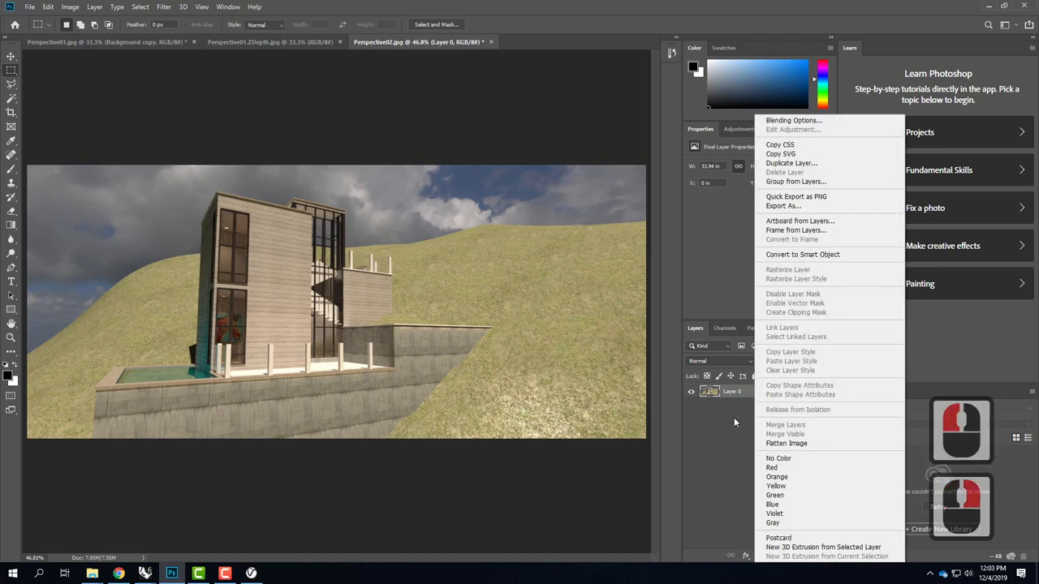
pyautogui.click(791, 163)
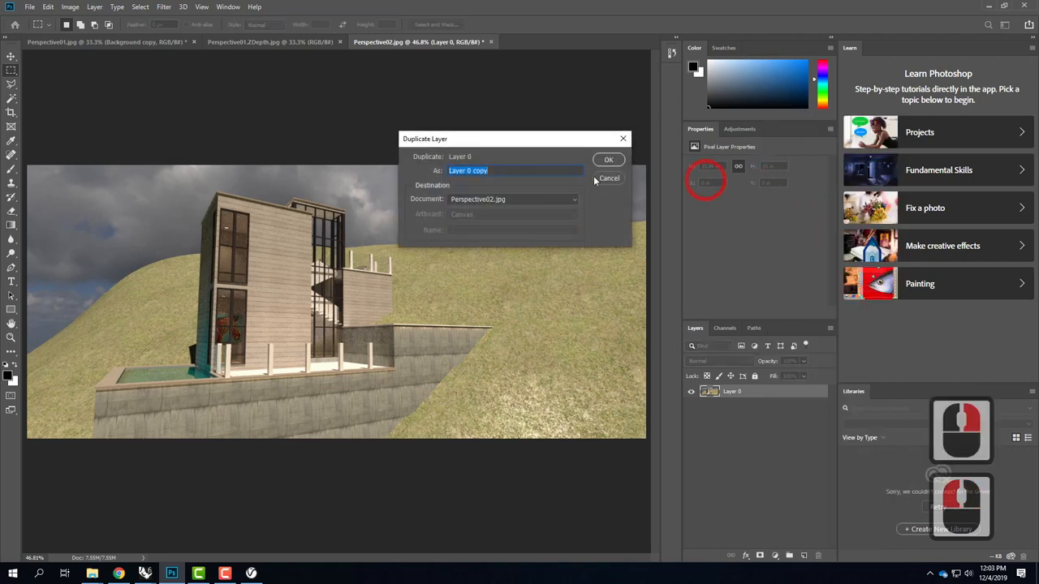
pyautogui.click(608, 159)
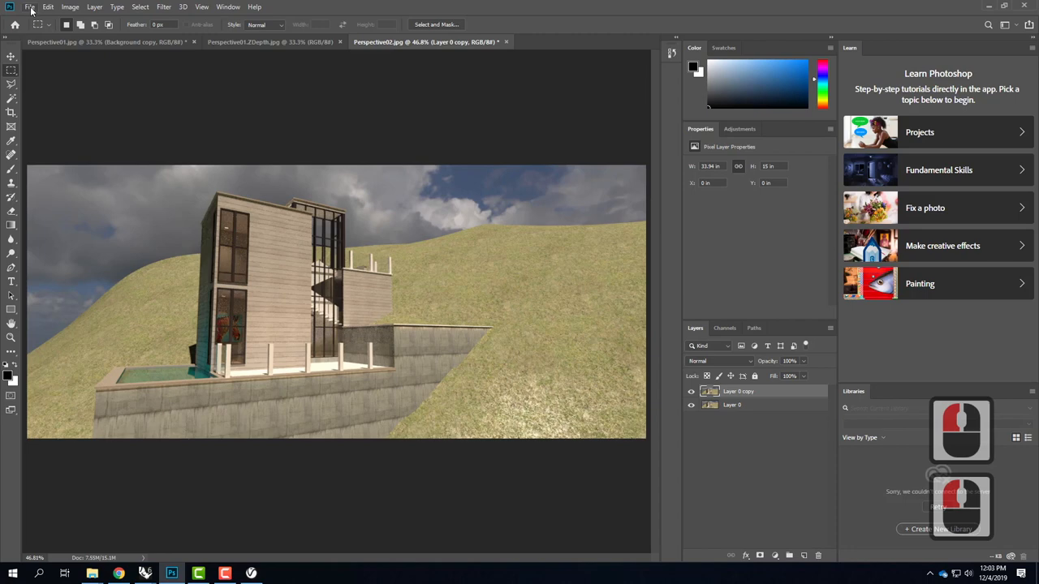
# Open the grayscale depth map Perspective02.ZDepth.jpg.
pyautogui.click(30, 6)
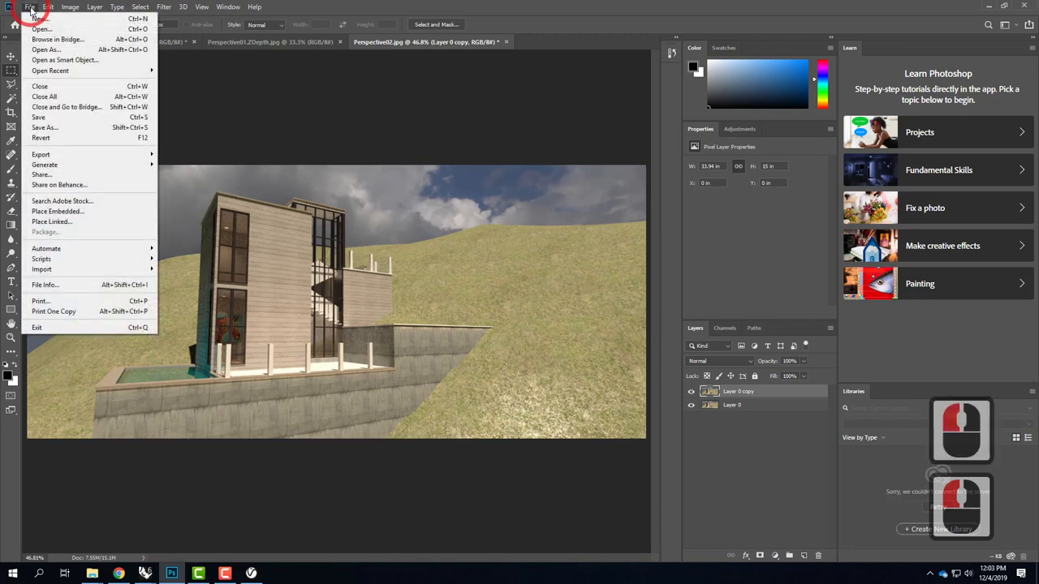
pyautogui.click(30, 7)
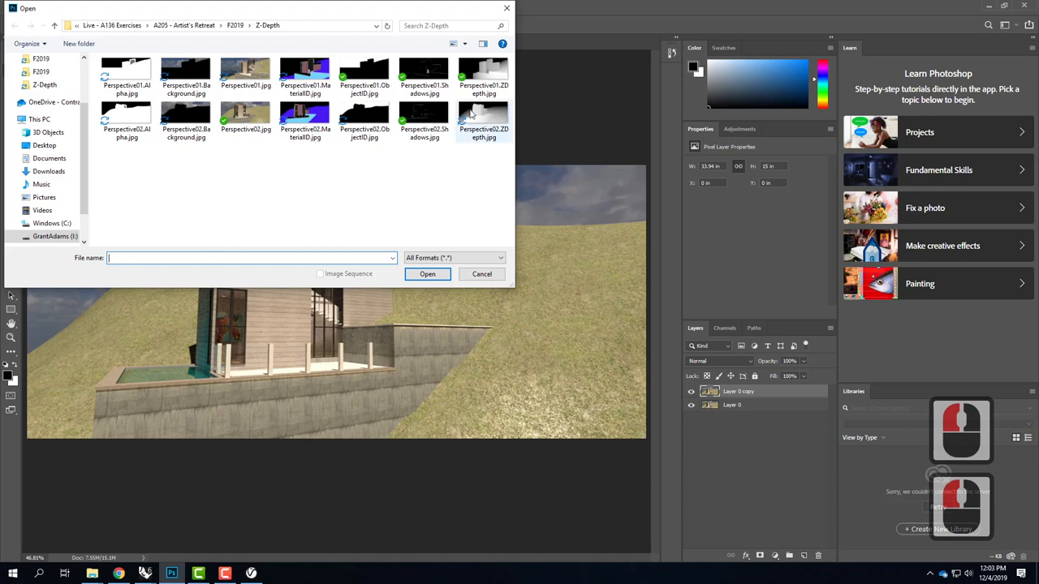
pyautogui.click(484, 118)
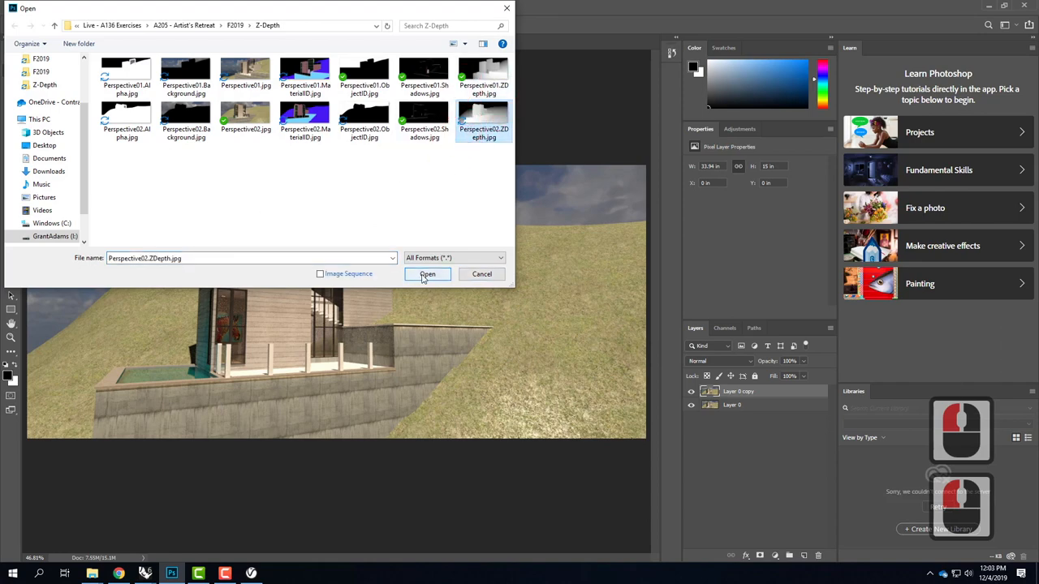
pyautogui.click(427, 274)
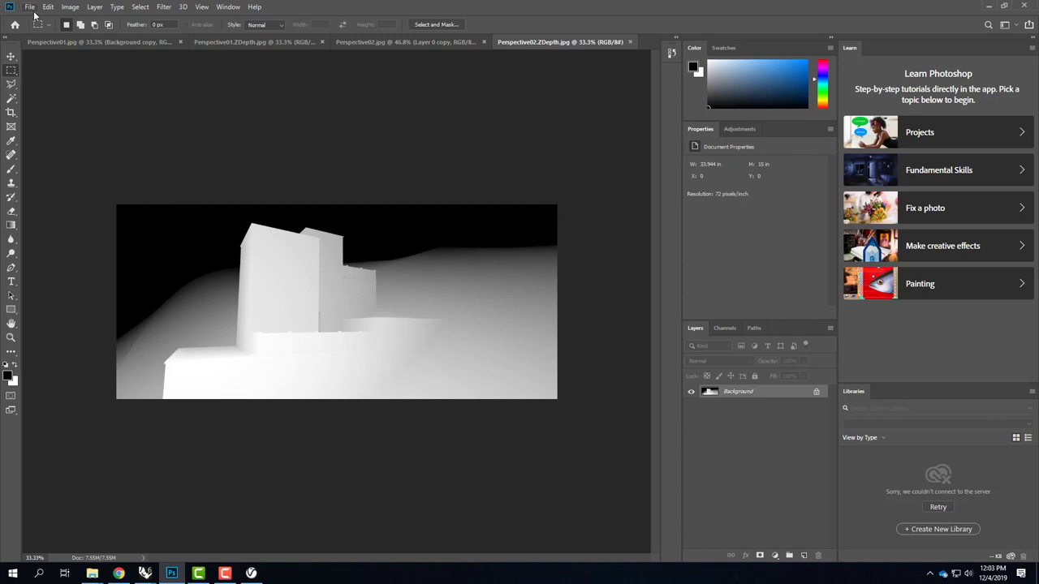
# Select and copy the whole Perspective02.ZDepth depth image.
pyautogui.click(48, 7)
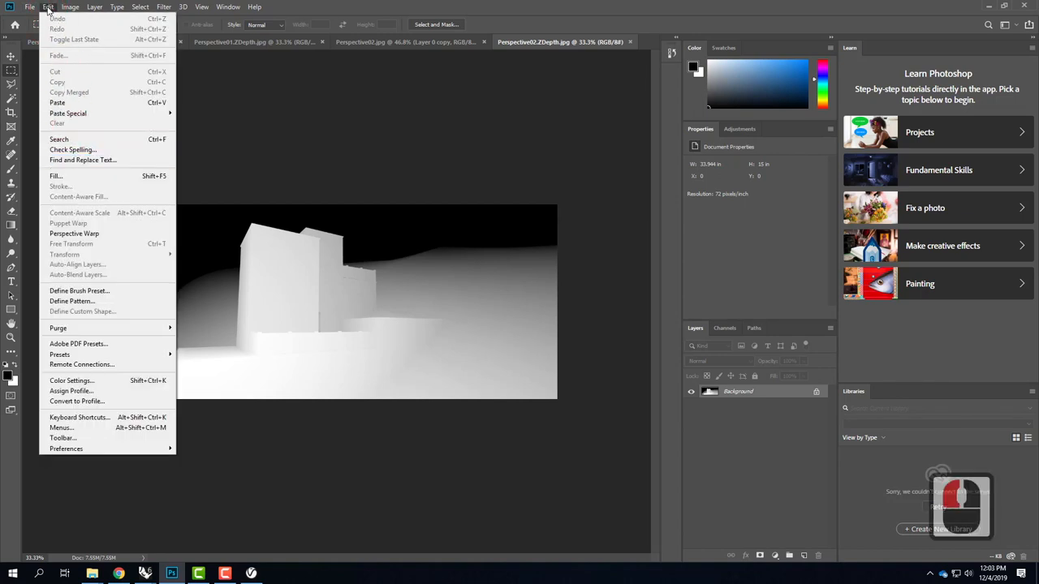
pyautogui.click(214, 119)
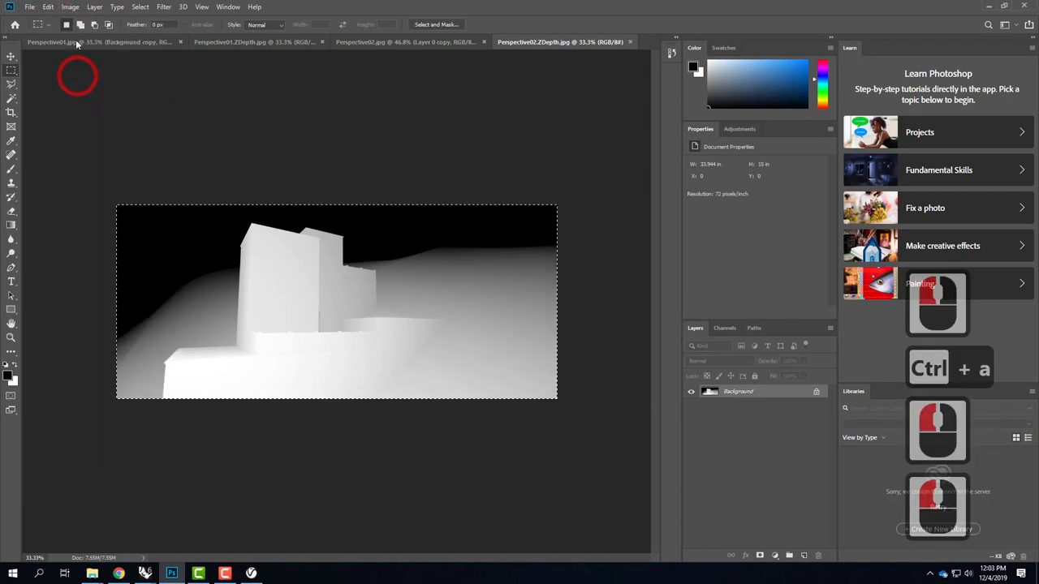
pyautogui.click(404, 42)
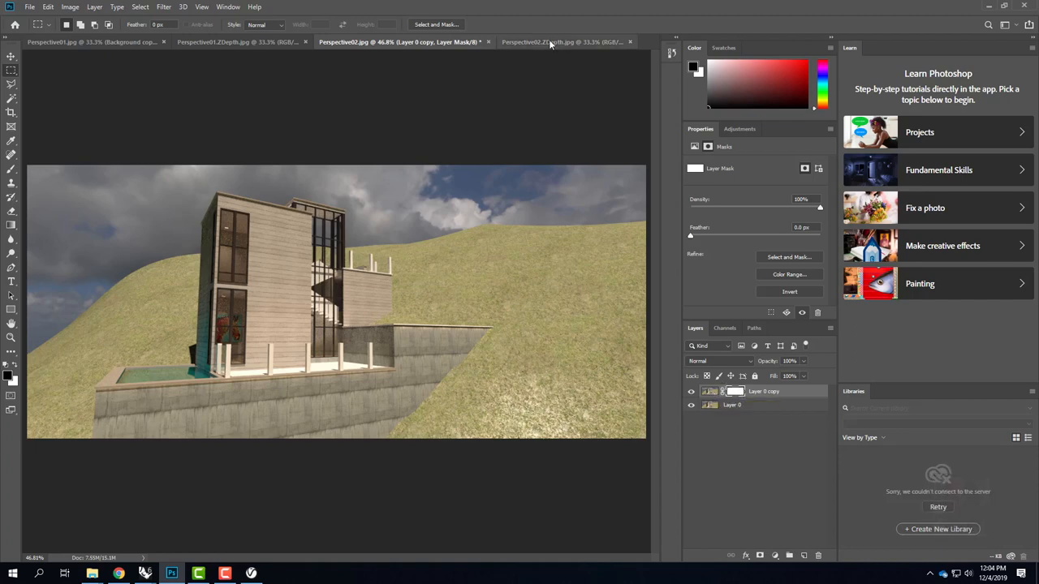
# Show the mask channel and paste the Z-Depth image into it.
pyautogui.click(560, 41)
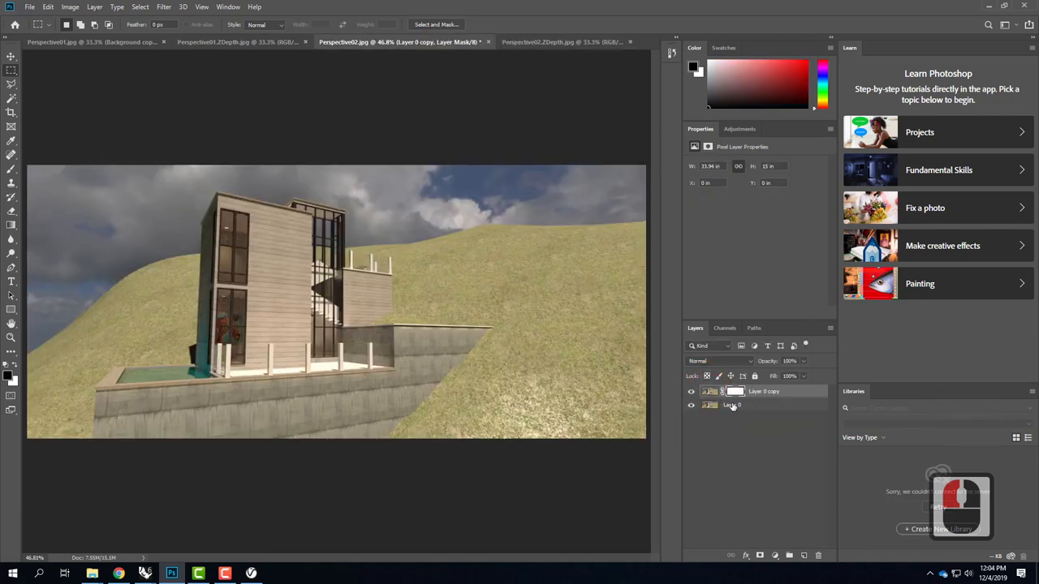
pyautogui.click(724, 328)
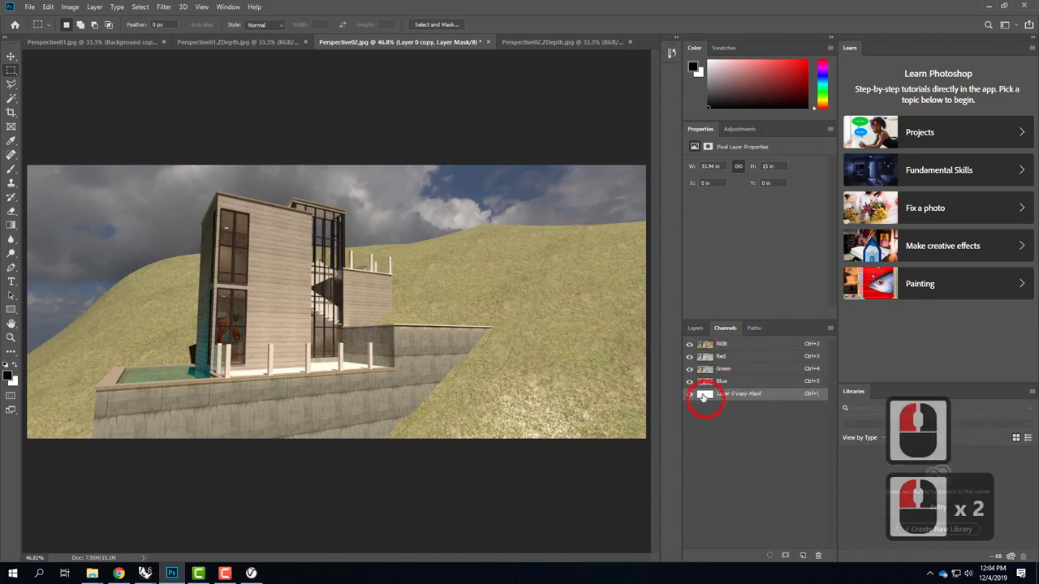
pyautogui.click(705, 394)
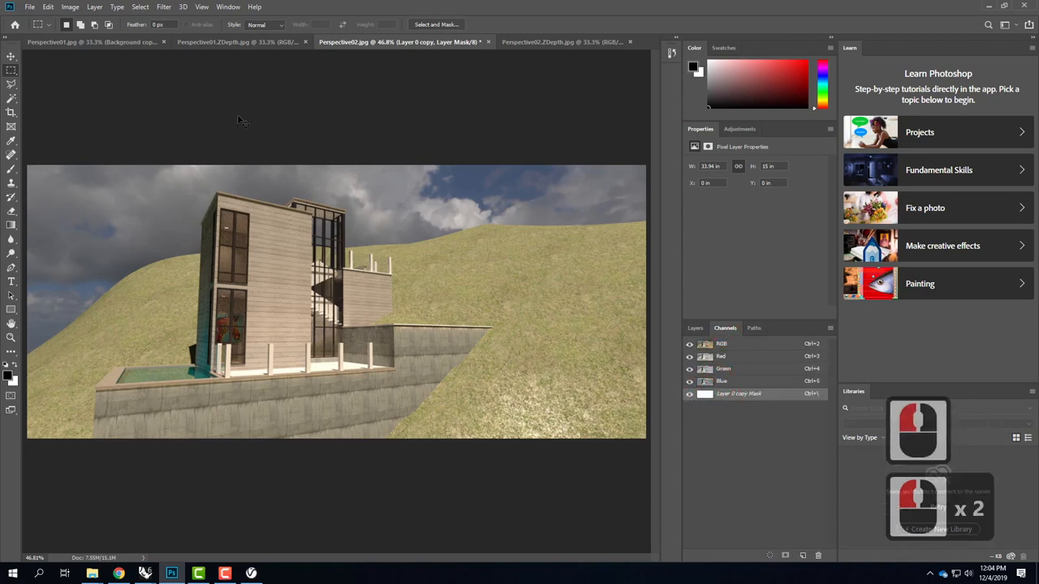
pyautogui.click(48, 6)
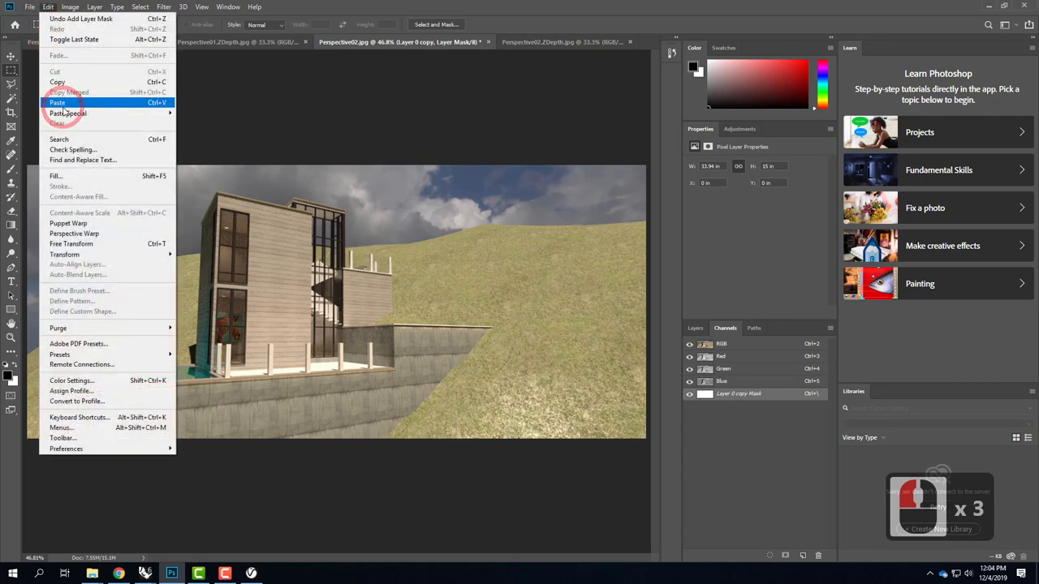
pyautogui.click(57, 102)
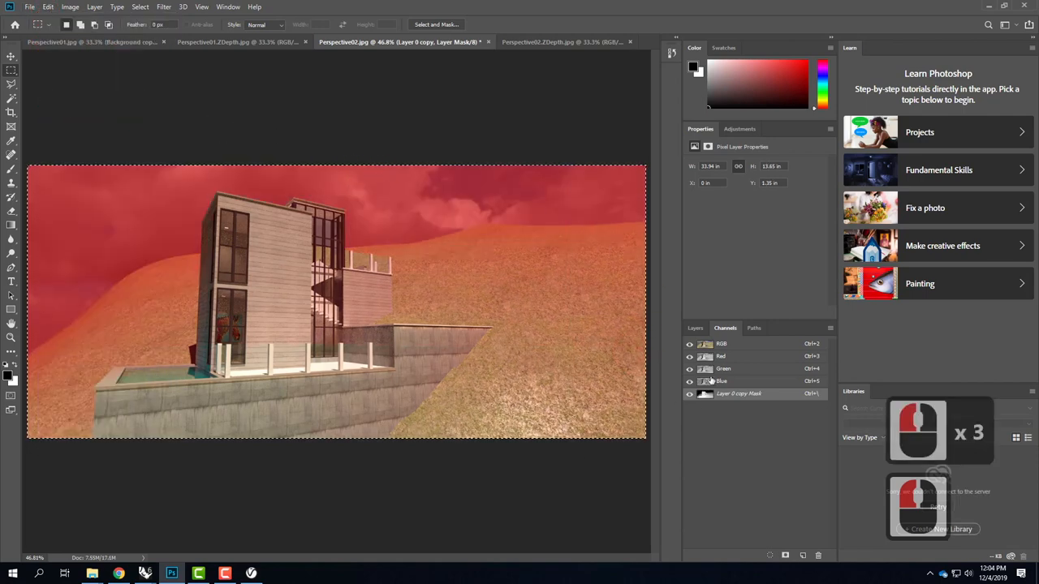
# Back in Layers, select Layer 0 copy's mask, then its image thumbnail.
pyautogui.click(695, 328)
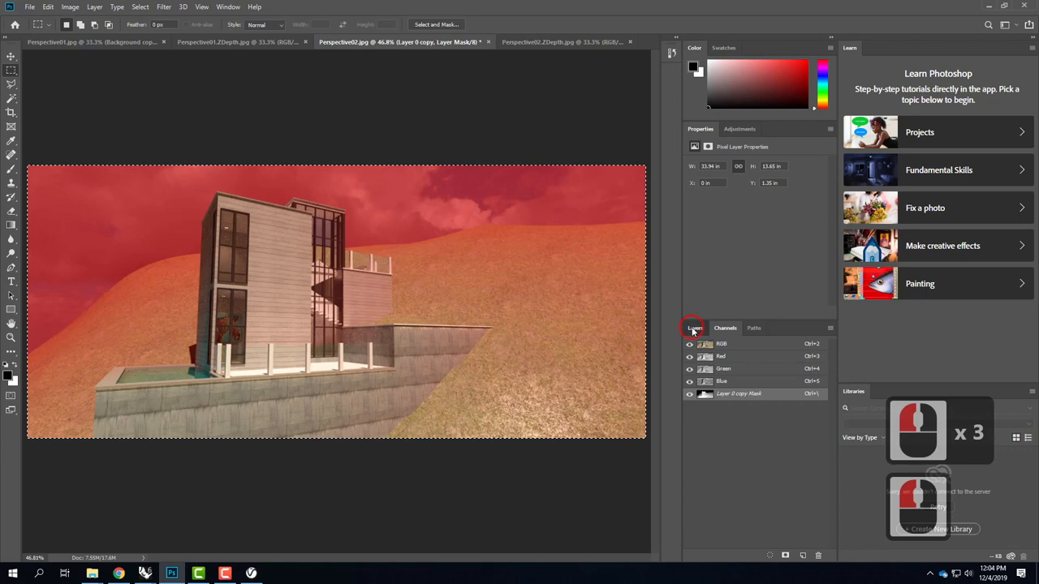
pyautogui.click(695, 327)
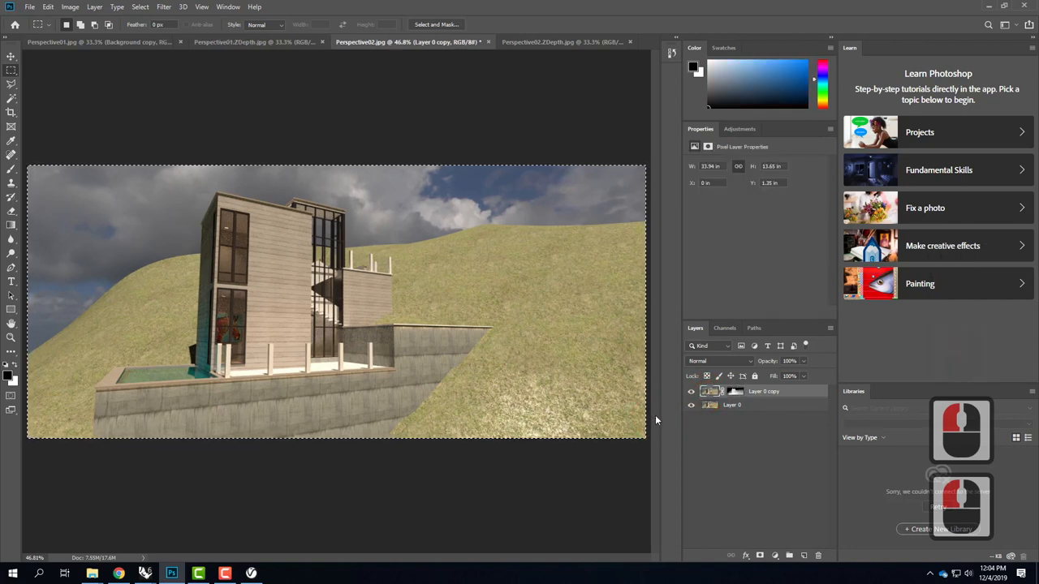
pyautogui.click(735, 392)
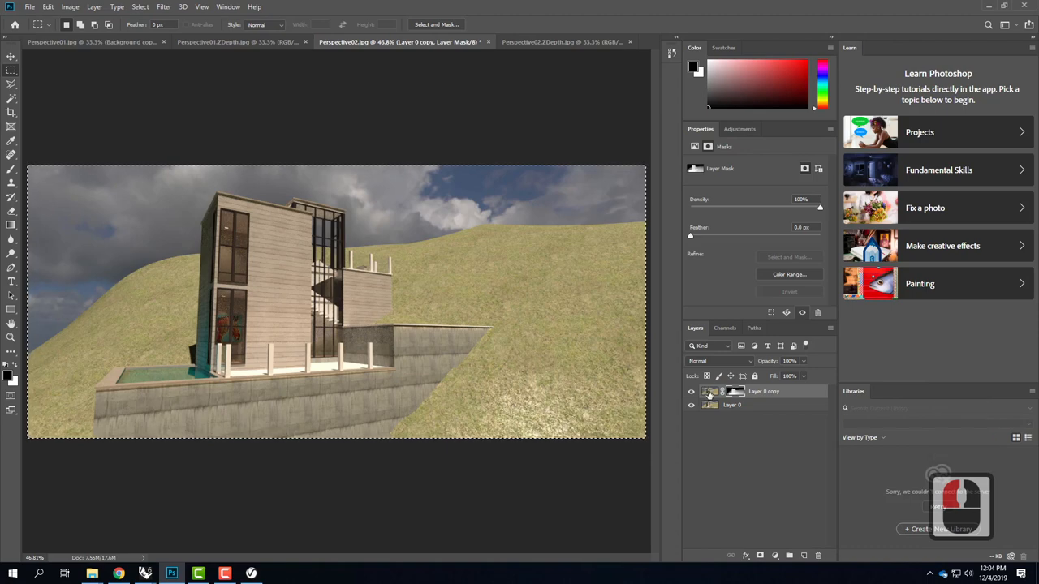
pyautogui.click(710, 391)
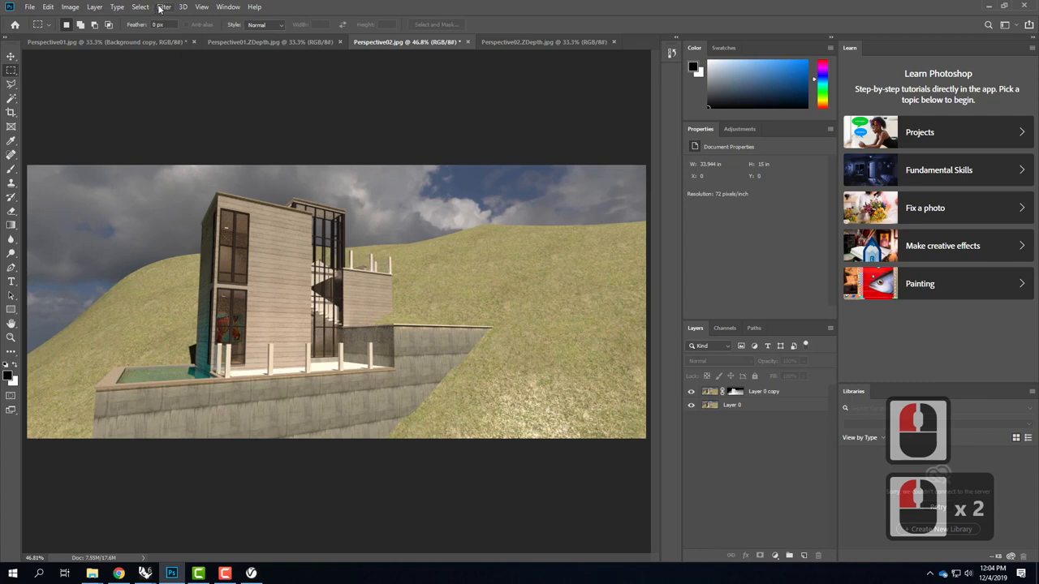
# Remove the selection and make Layer 0 copy's image the active target.
pyautogui.click(164, 7)
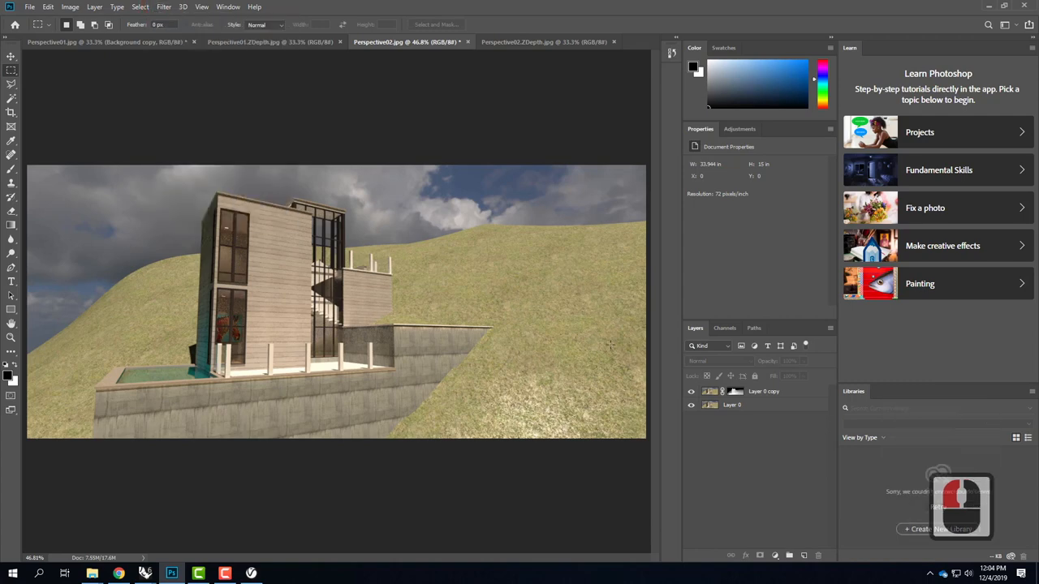
pyautogui.click(763, 391)
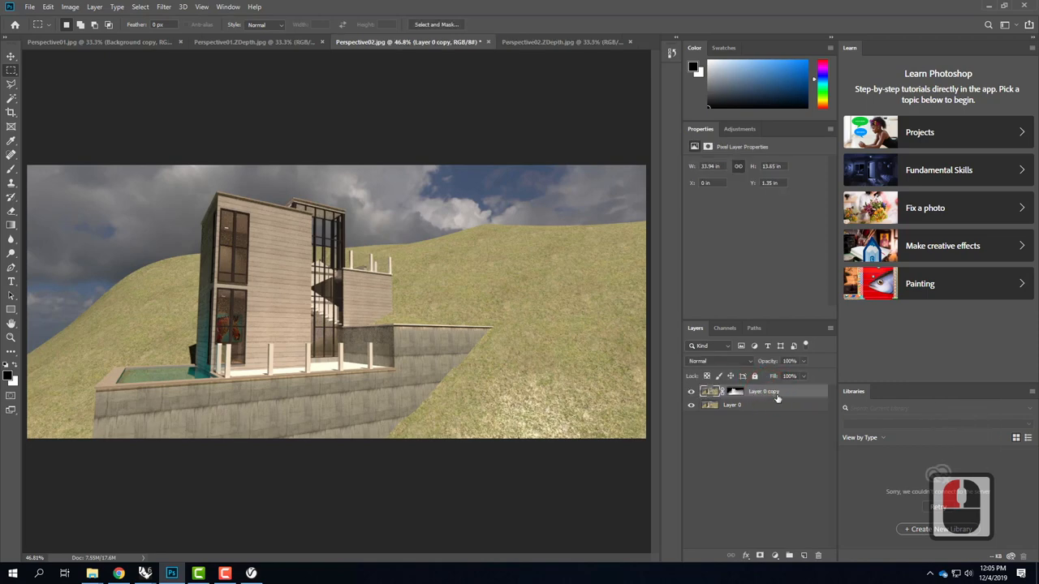
pyautogui.click(164, 6)
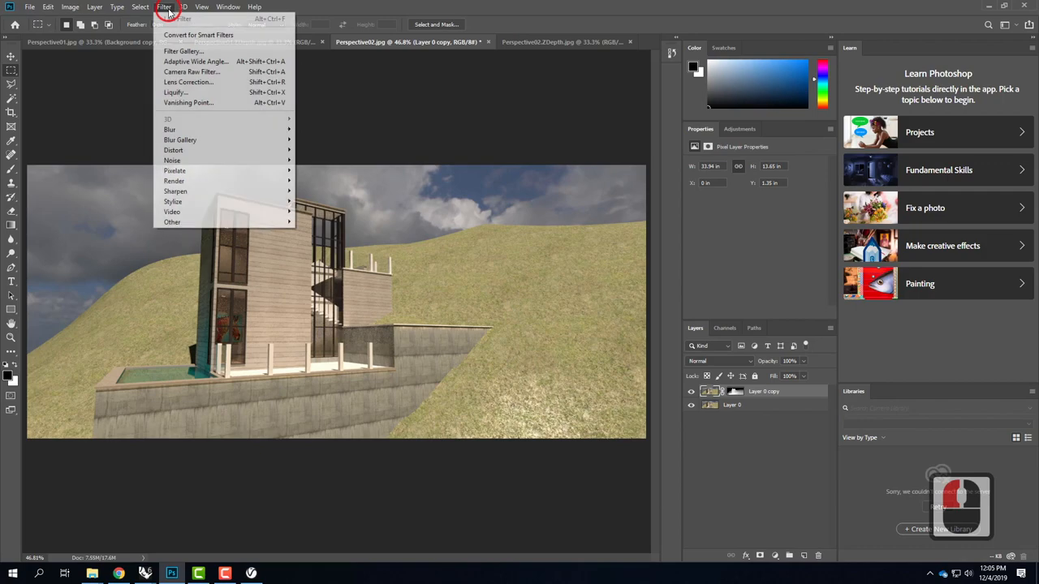
pyautogui.moveTo(169, 130)
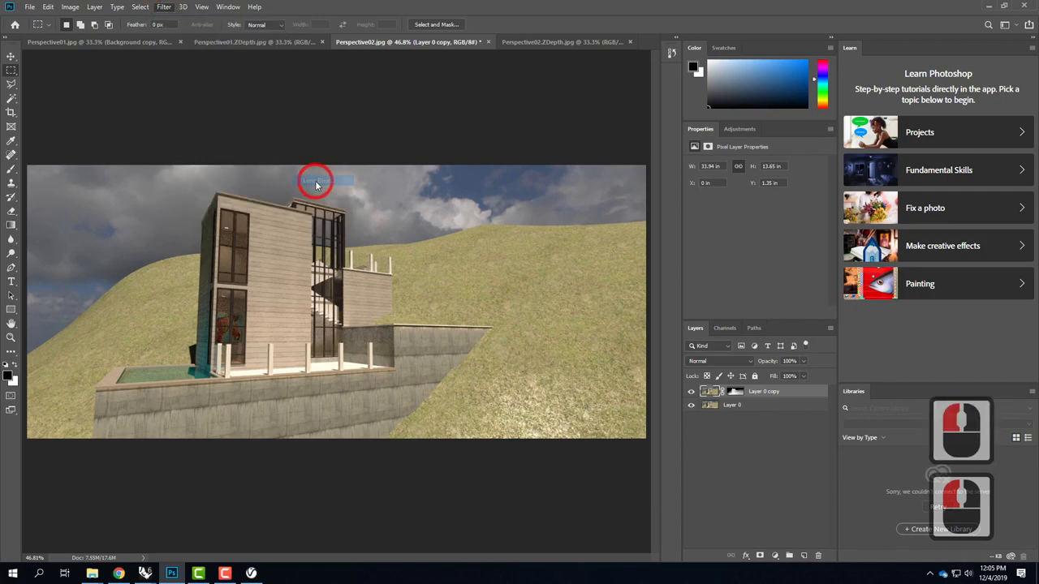
# Start Lens Blur using Layer Mask as depth source, focusing at distance 219.
pyautogui.click(164, 7)
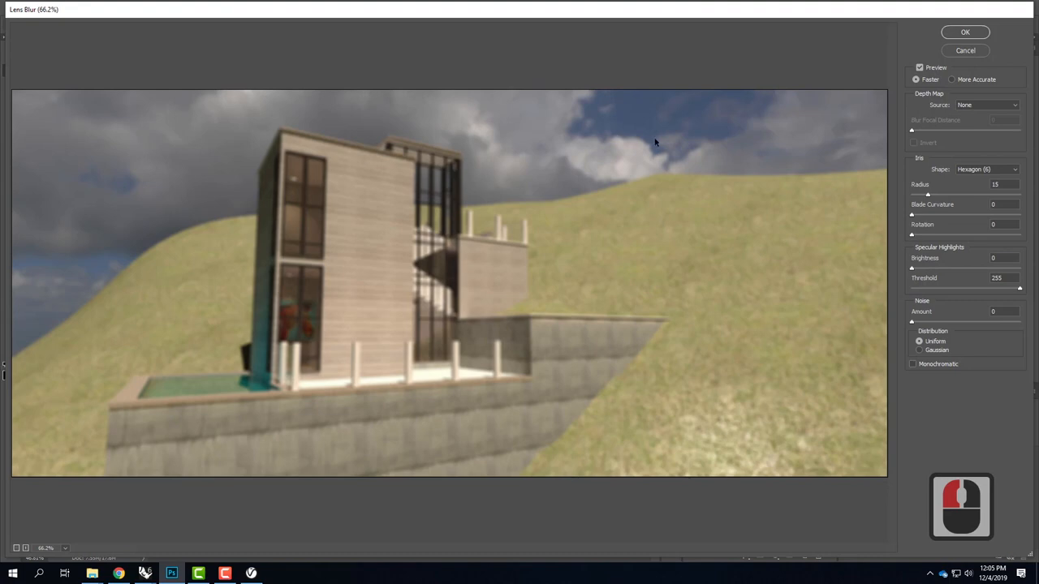
pyautogui.moveTo(966, 113)
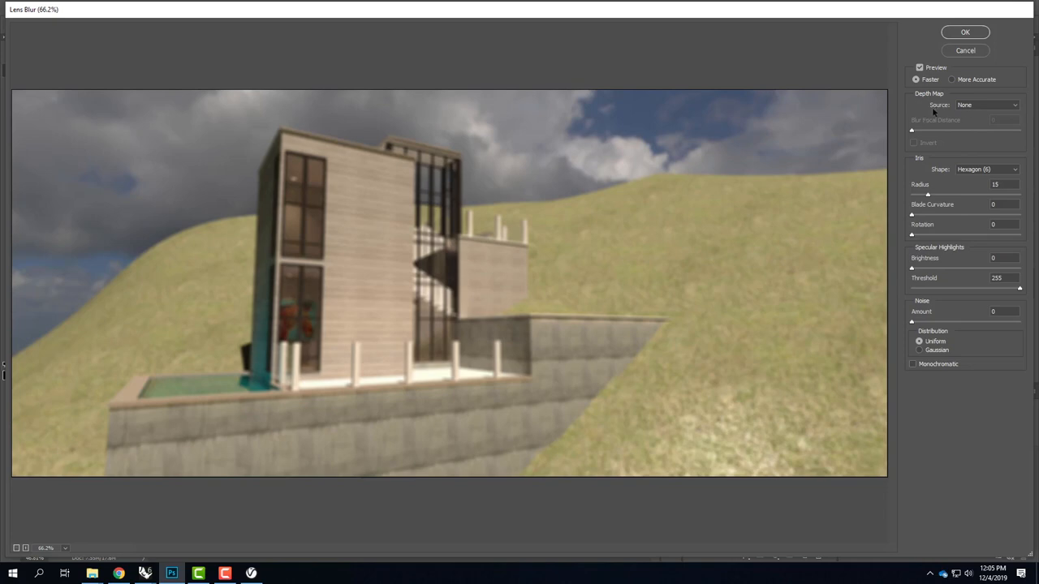
pyautogui.click(986, 105)
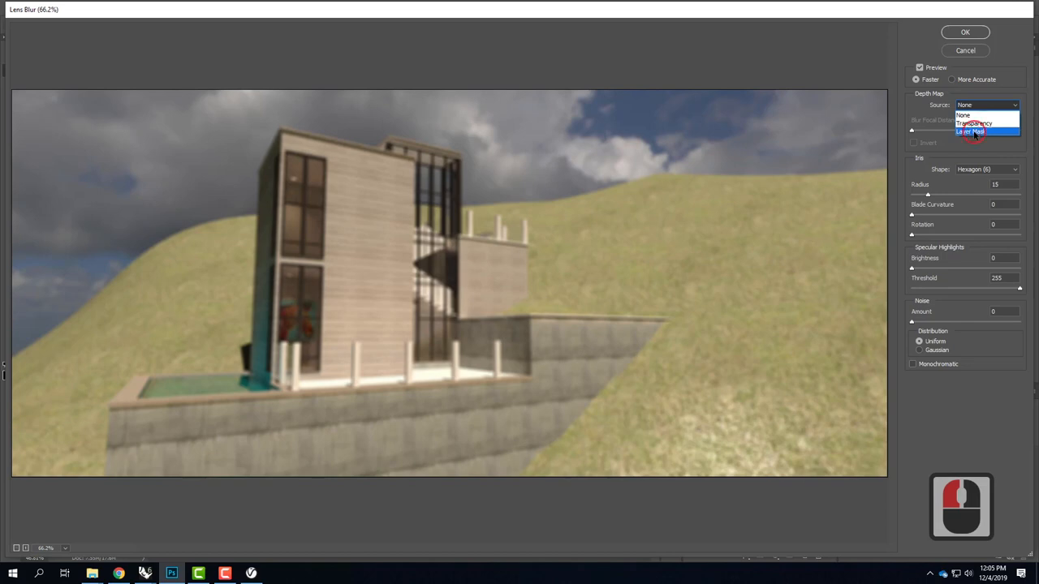
pyautogui.click(971, 131)
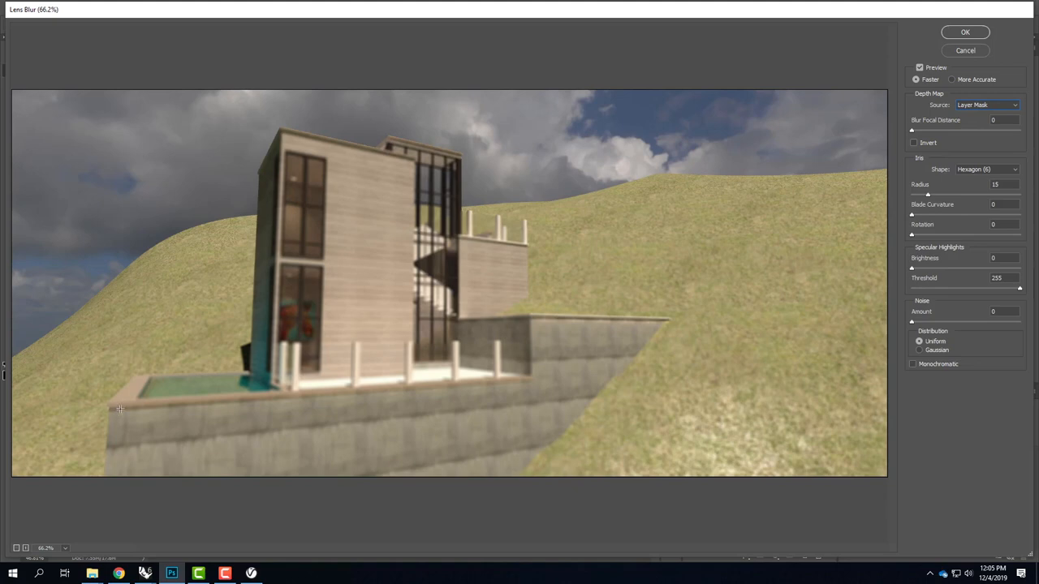
pyautogui.click(126, 422)
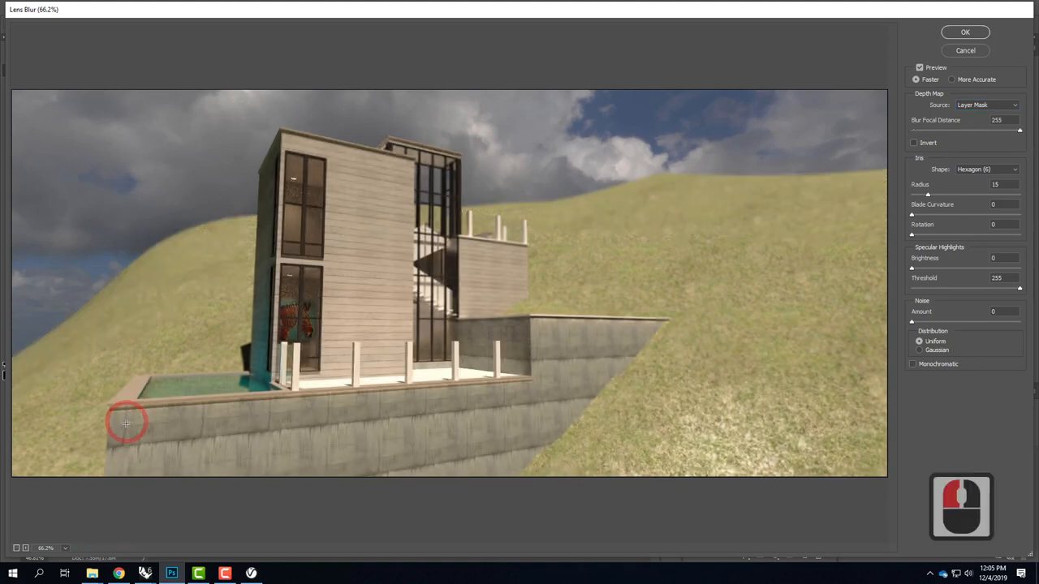
pyautogui.moveTo(654, 196)
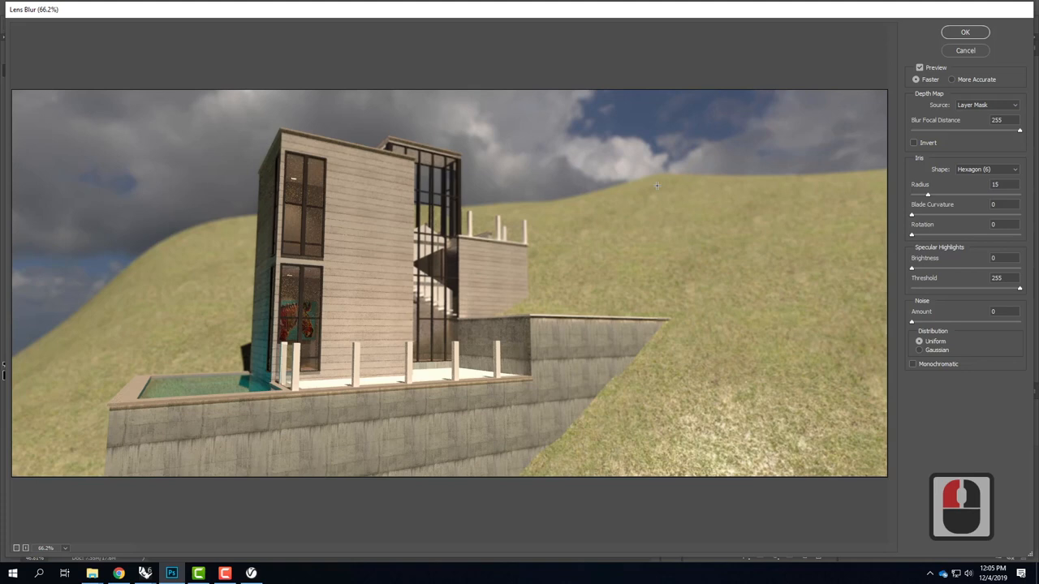
pyautogui.click(356, 311)
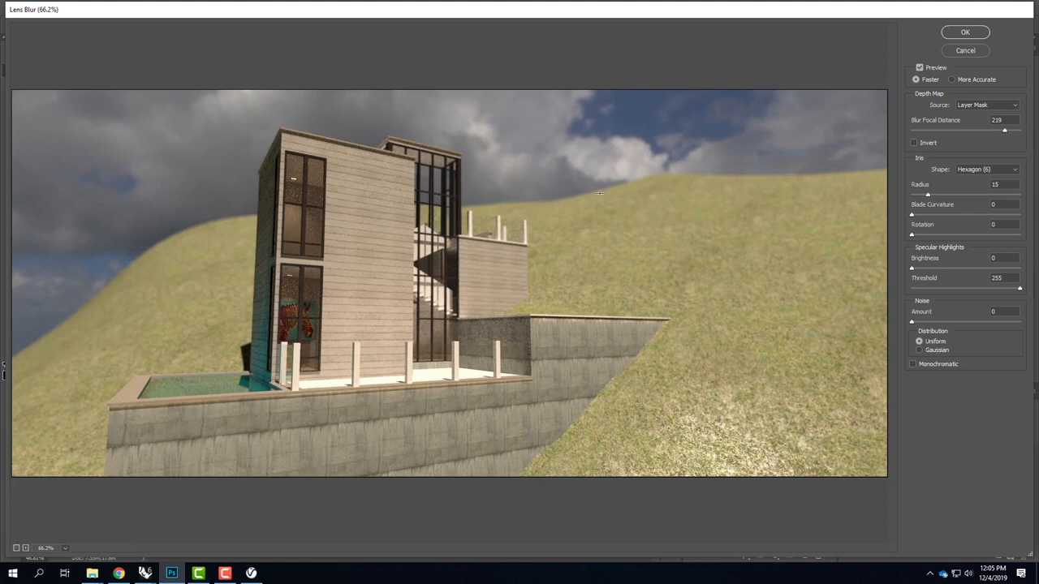
# Refocus the Lens Blur on the distant hillside, giving focal distance 214.
pyautogui.click(499, 249)
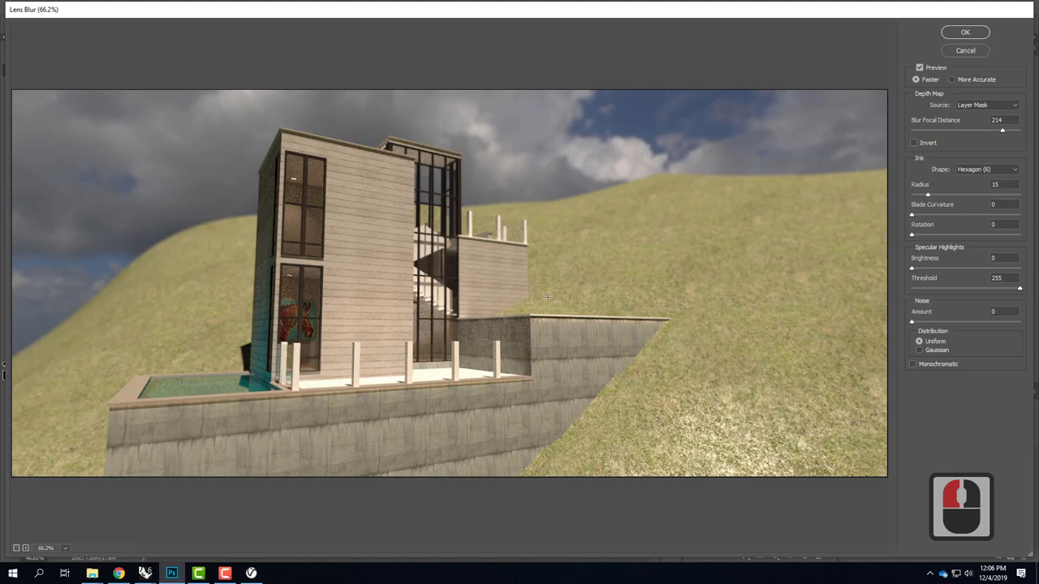
pyautogui.moveTo(511, 203)
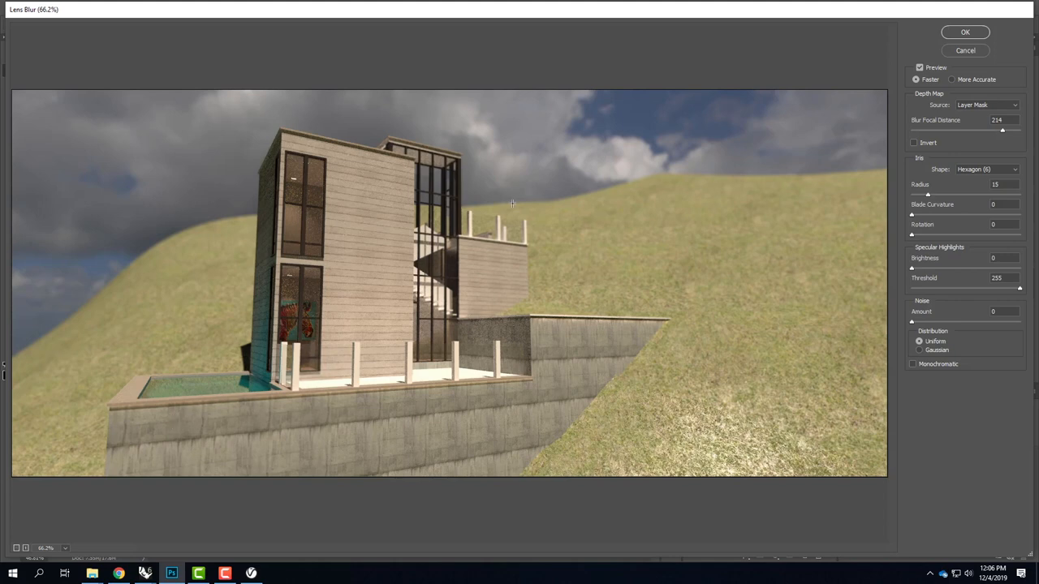
pyautogui.moveTo(124, 271)
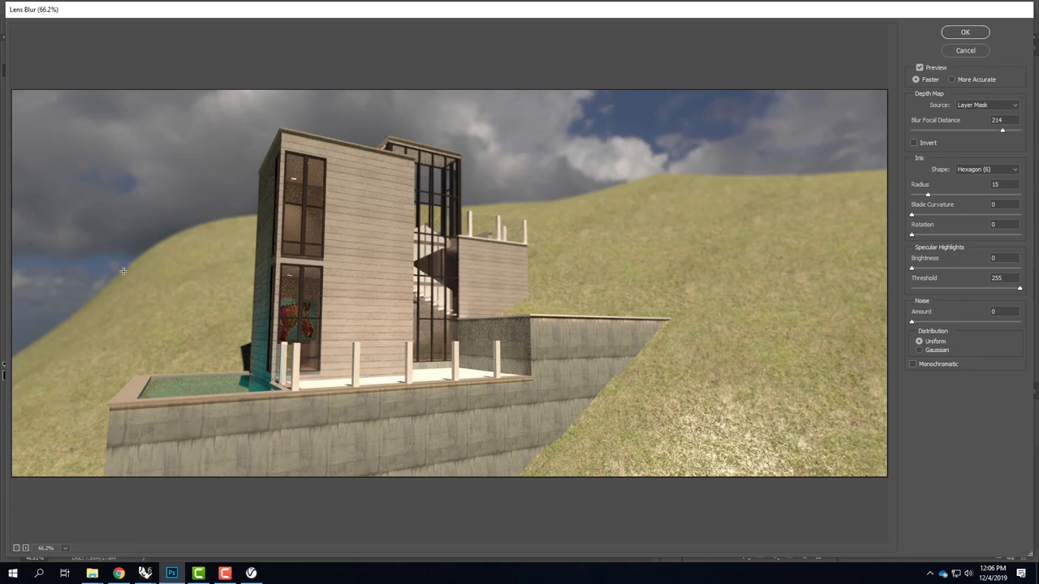
pyautogui.moveTo(413, 439)
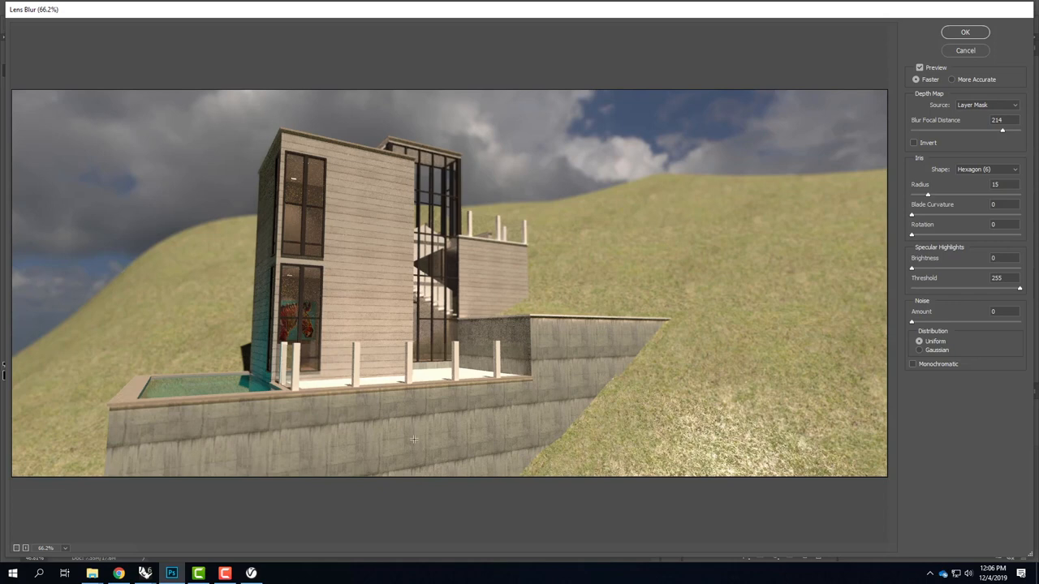
pyautogui.moveTo(574, 402)
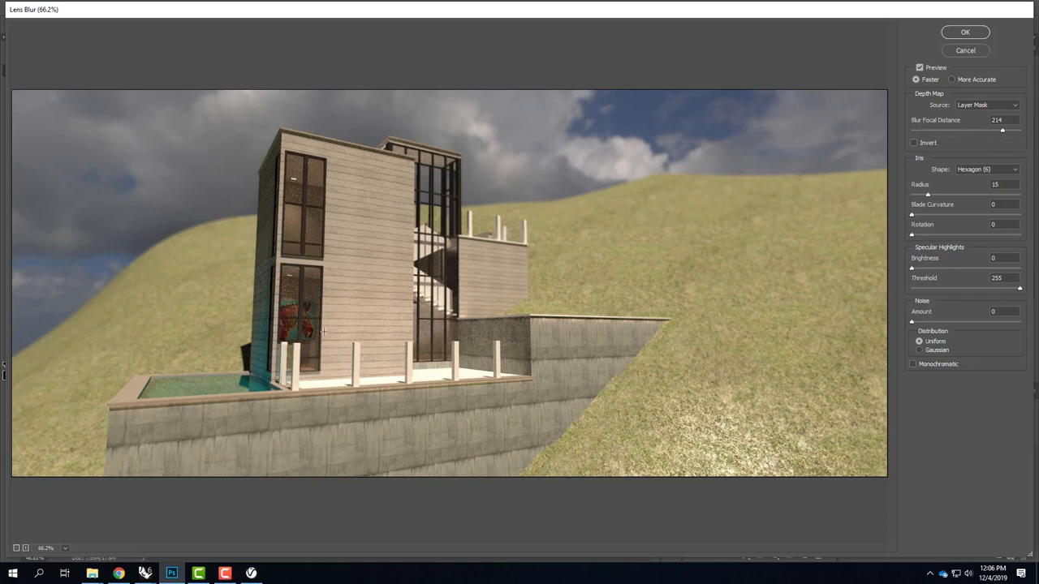
pyautogui.moveTo(966, 192)
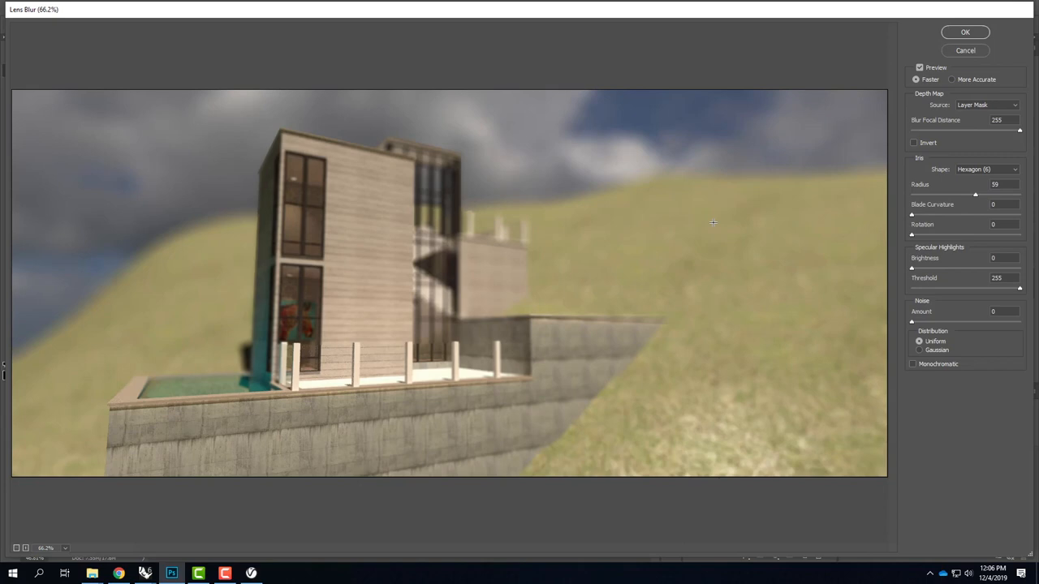
pyautogui.moveTo(363, 299)
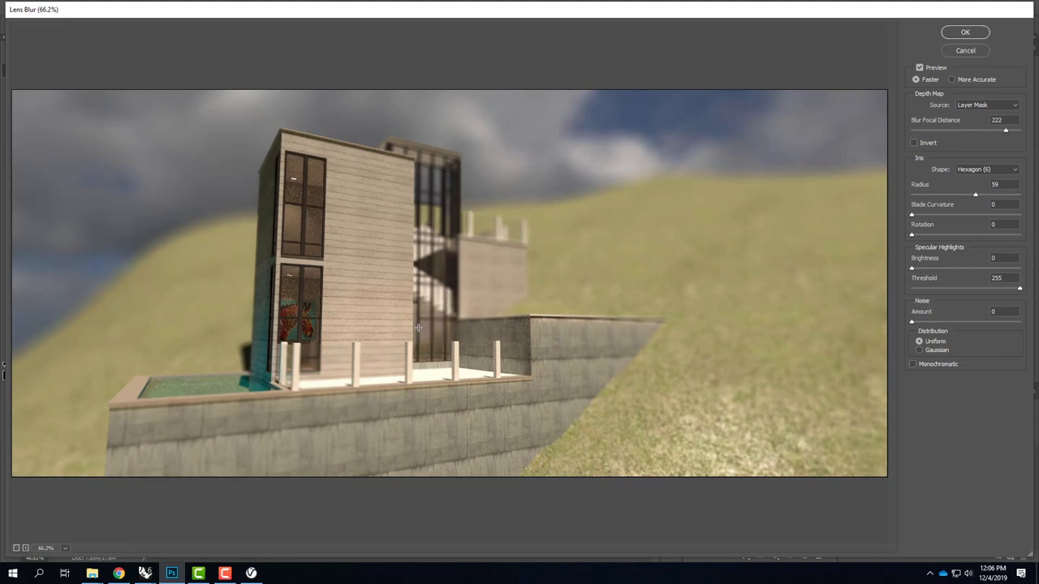
pyautogui.moveTo(449, 372)
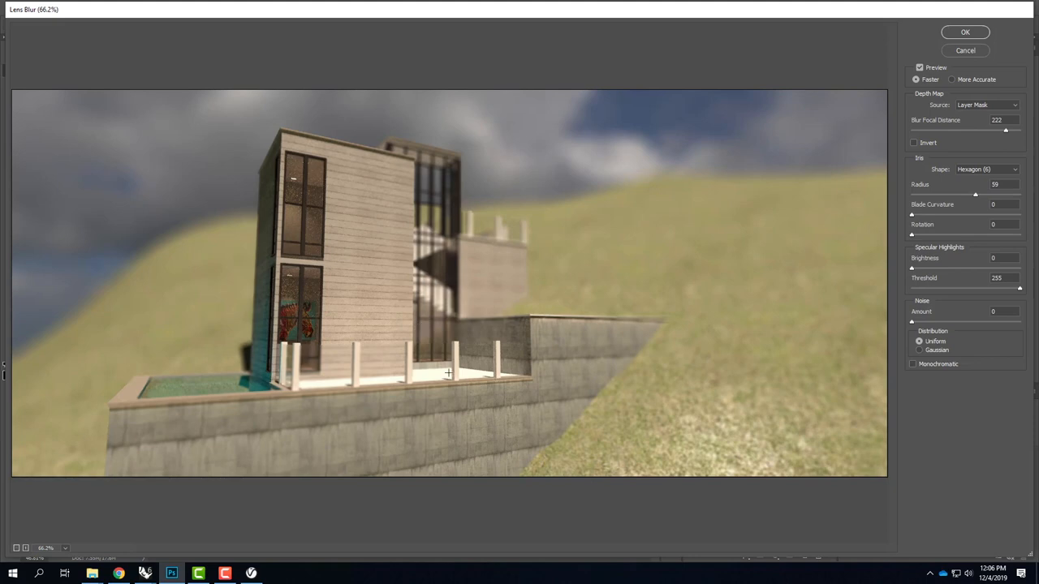
pyautogui.moveTo(269, 408)
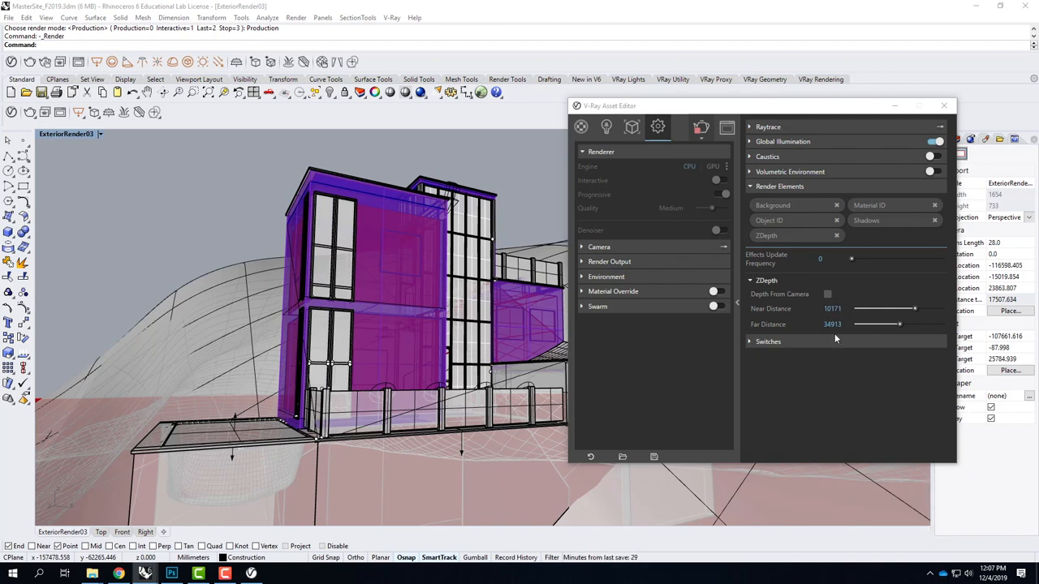
pyautogui.moveTo(832, 341)
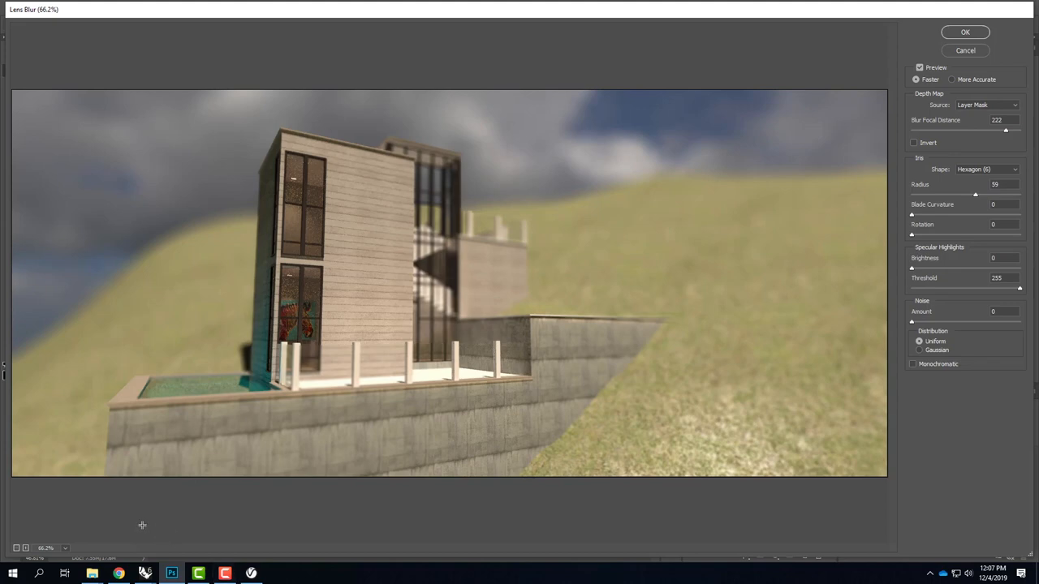
# Pick a new preview focus point and raise Blur Focal Distance to 253.
pyautogui.click(126, 397)
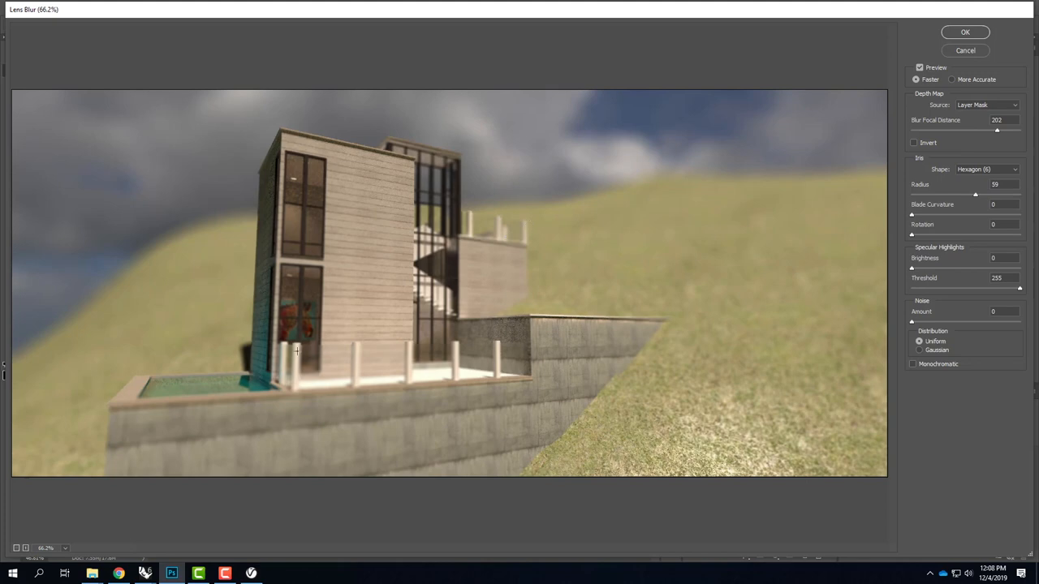
pyautogui.moveTo(997, 130); pyautogui.dragTo(1018, 130)
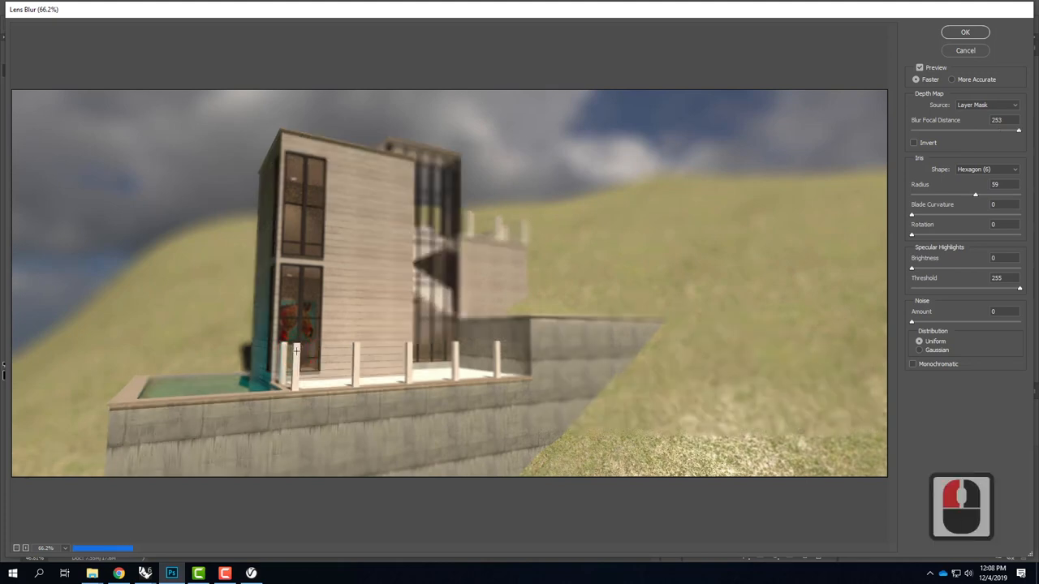